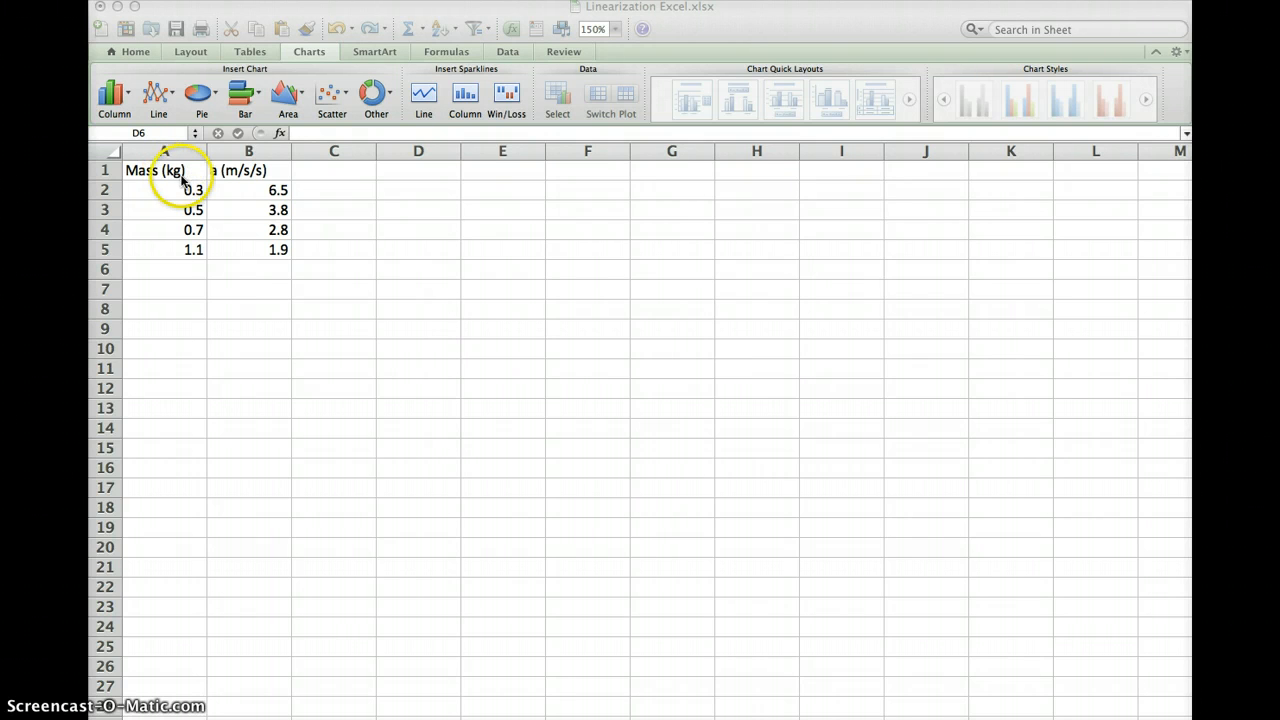
# Insert a marked scatter chart of acceleration against mass from A1:B5.
pyautogui.click(164, 170)
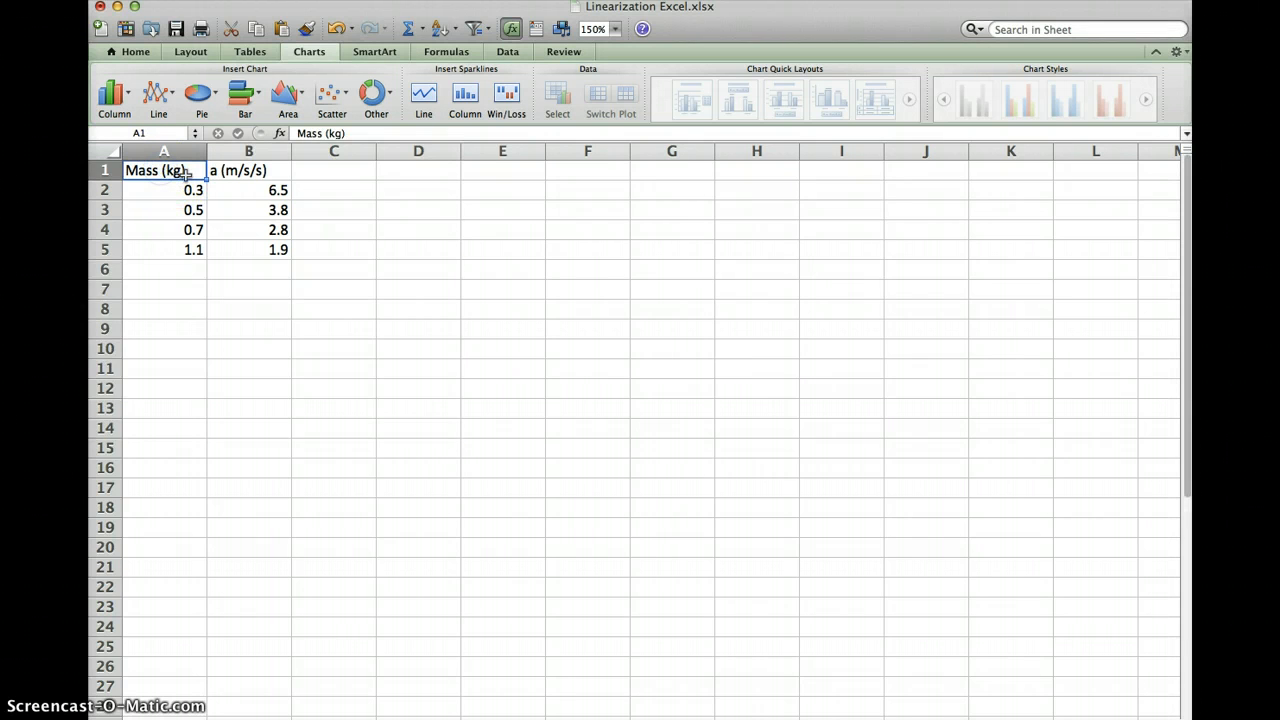
pyautogui.moveTo(155, 170); pyautogui.dragTo(248, 249)
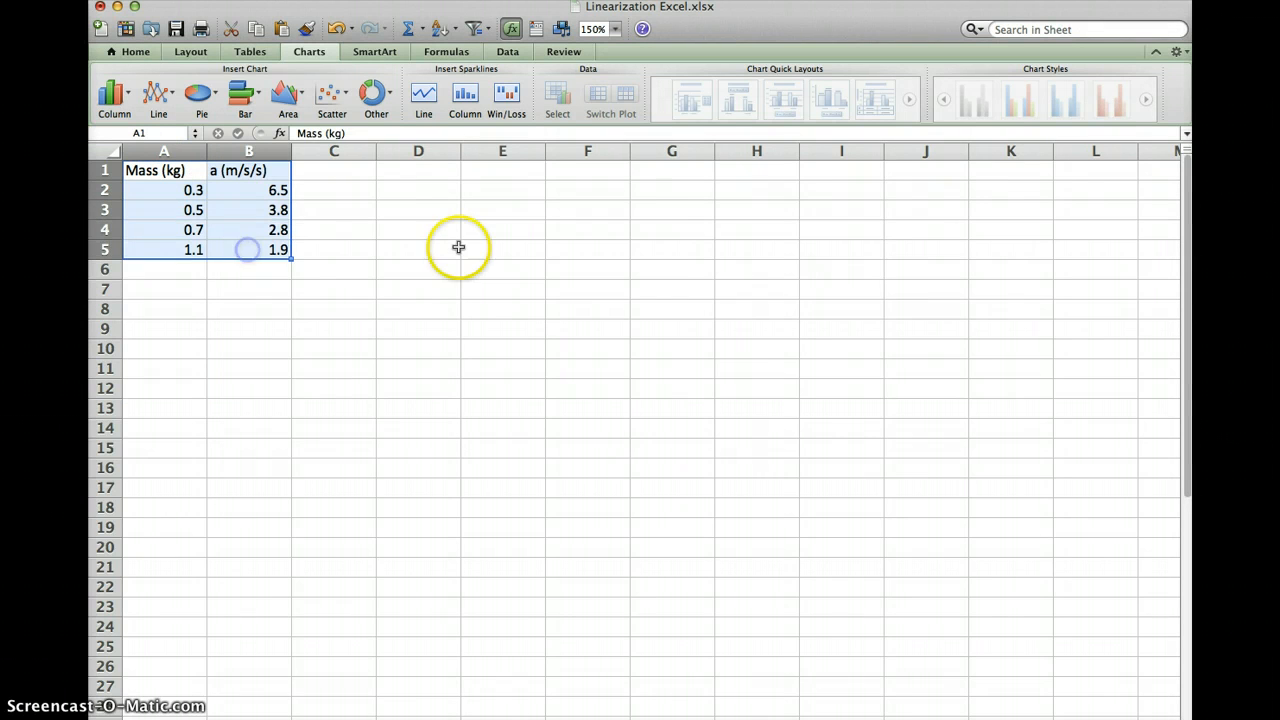
pyautogui.moveTo(380, 152)
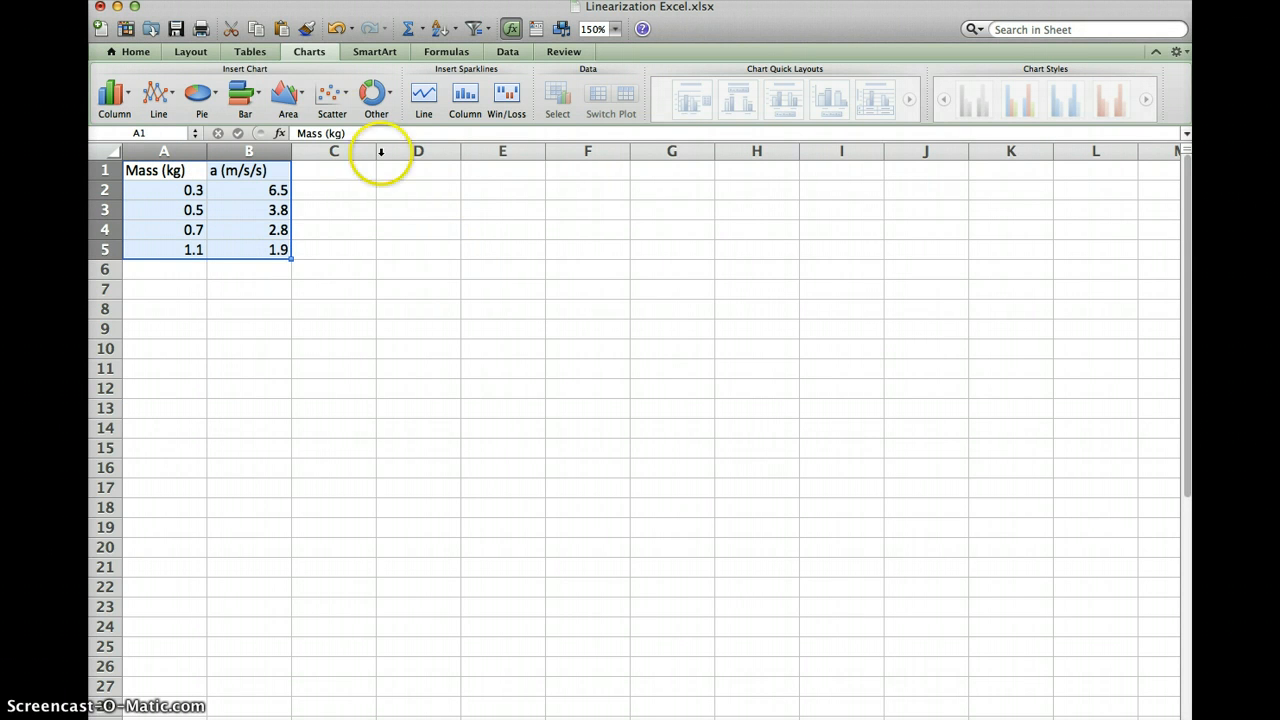
pyautogui.click(135, 51)
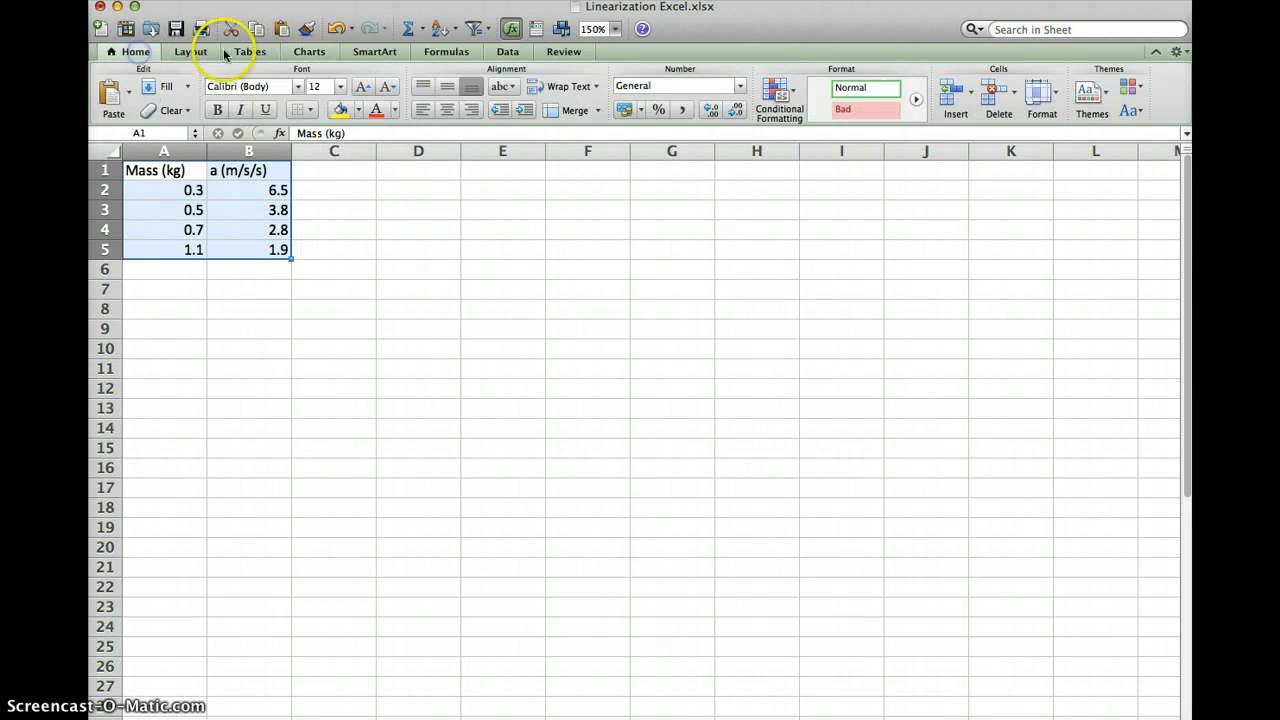
pyautogui.click(309, 51)
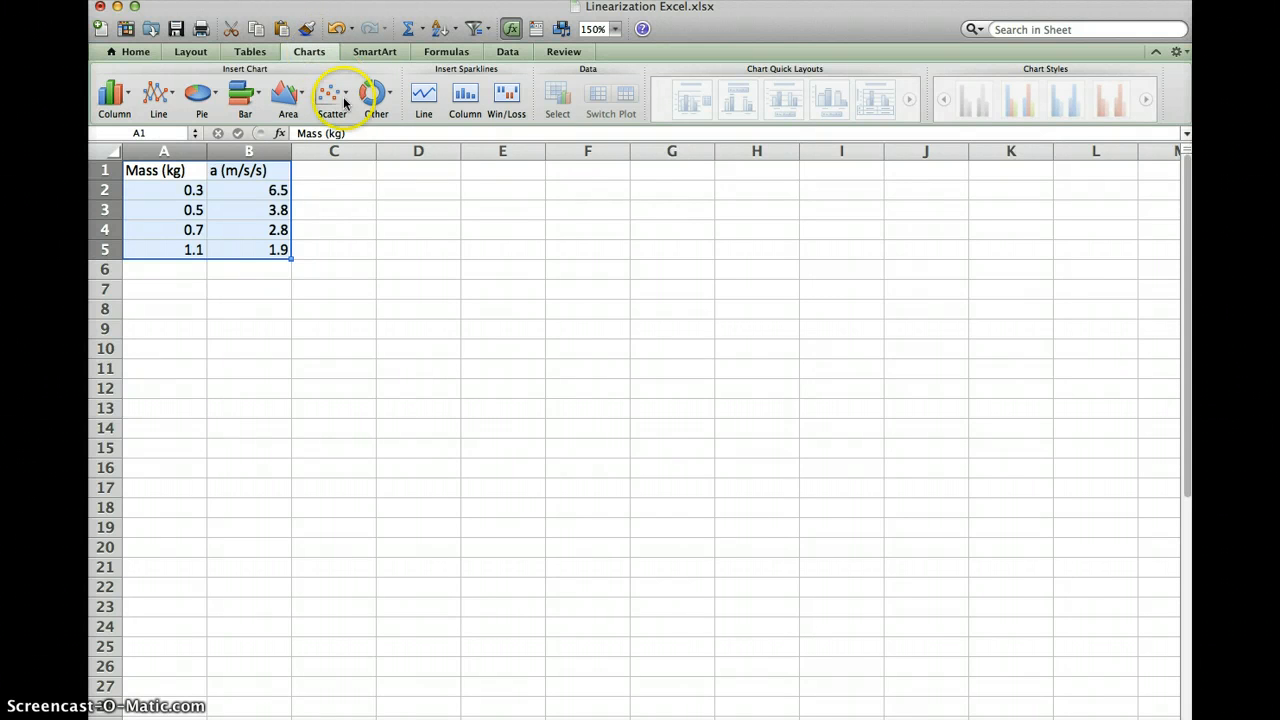
pyautogui.click(332, 95)
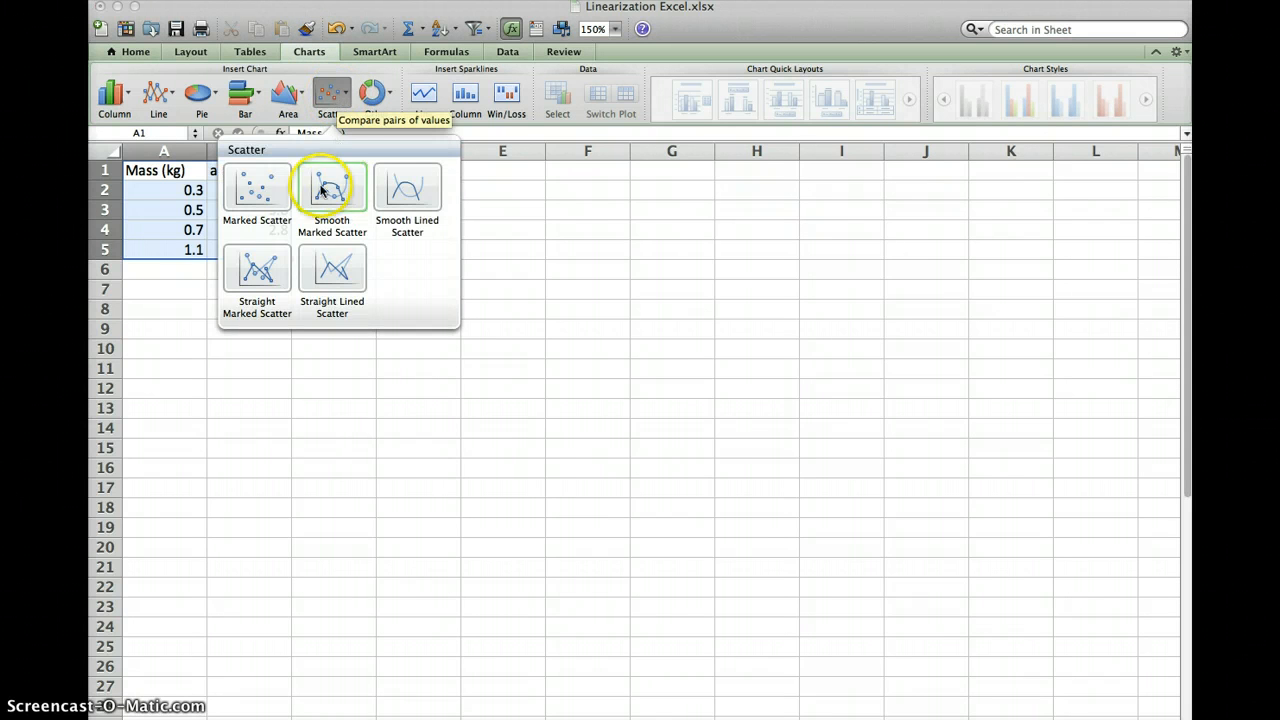
pyautogui.moveTo(256, 188)
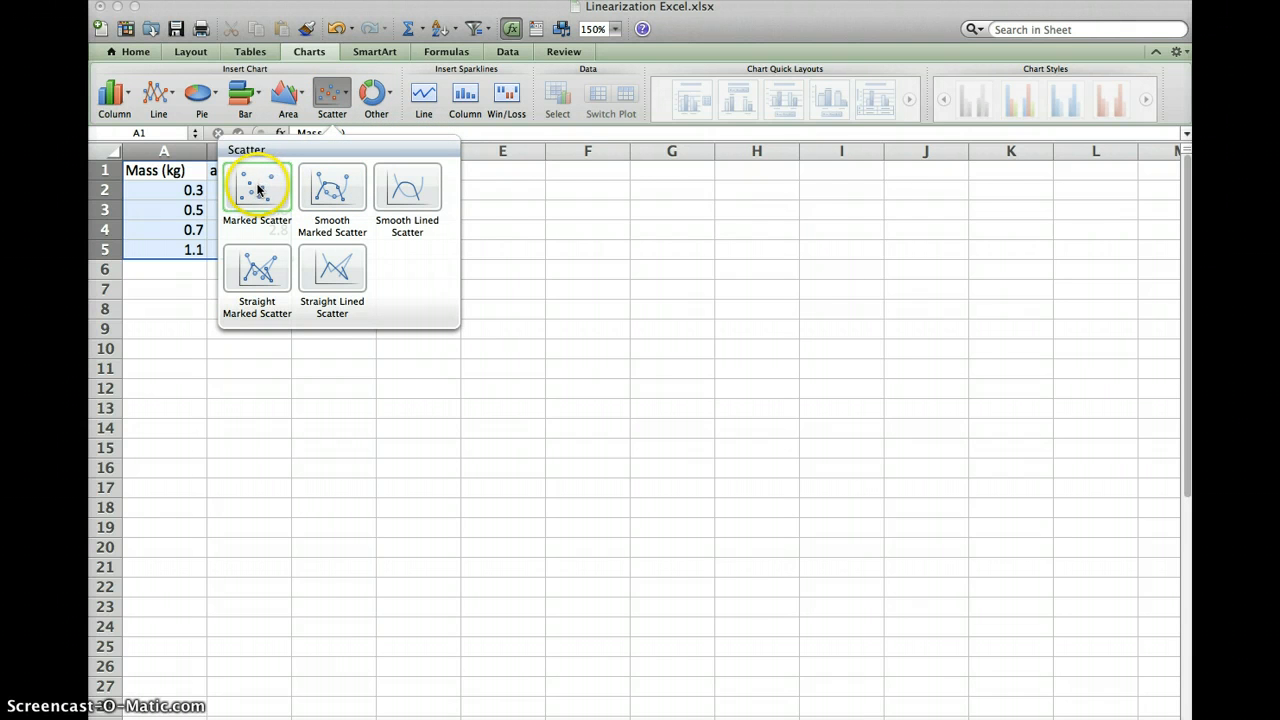
pyautogui.click(256, 187)
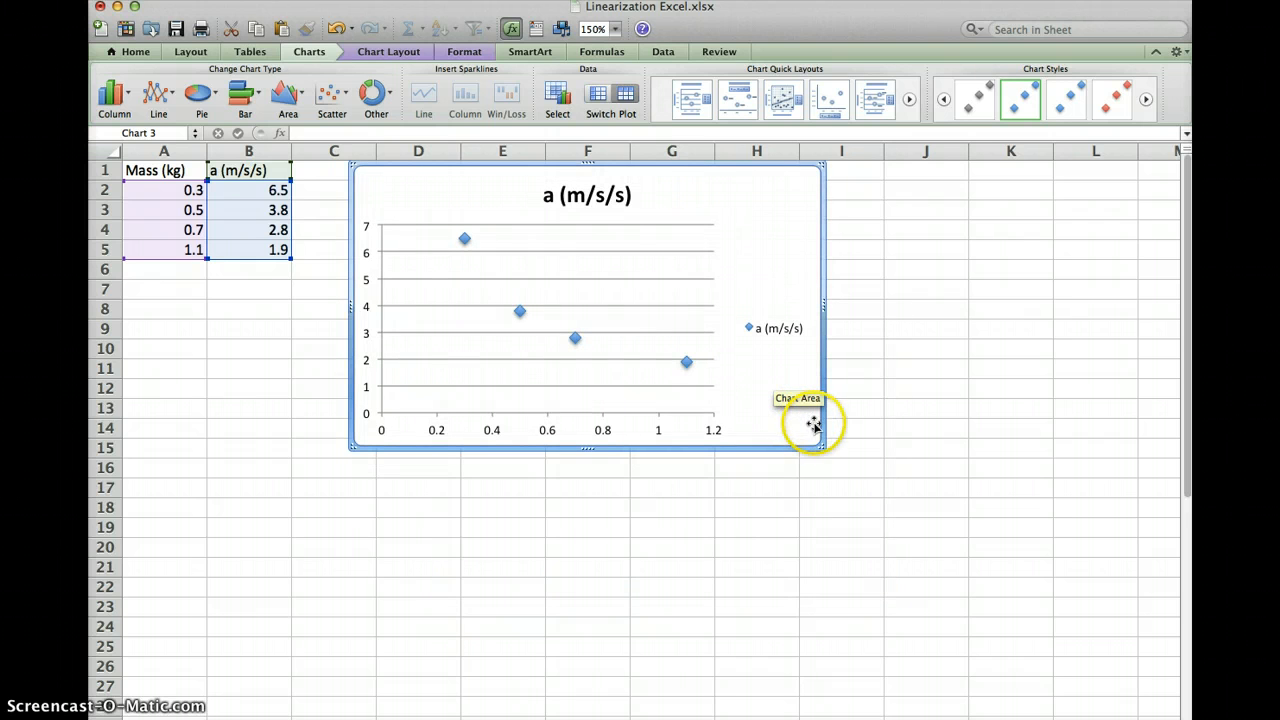
pyautogui.moveTo(685, 298)
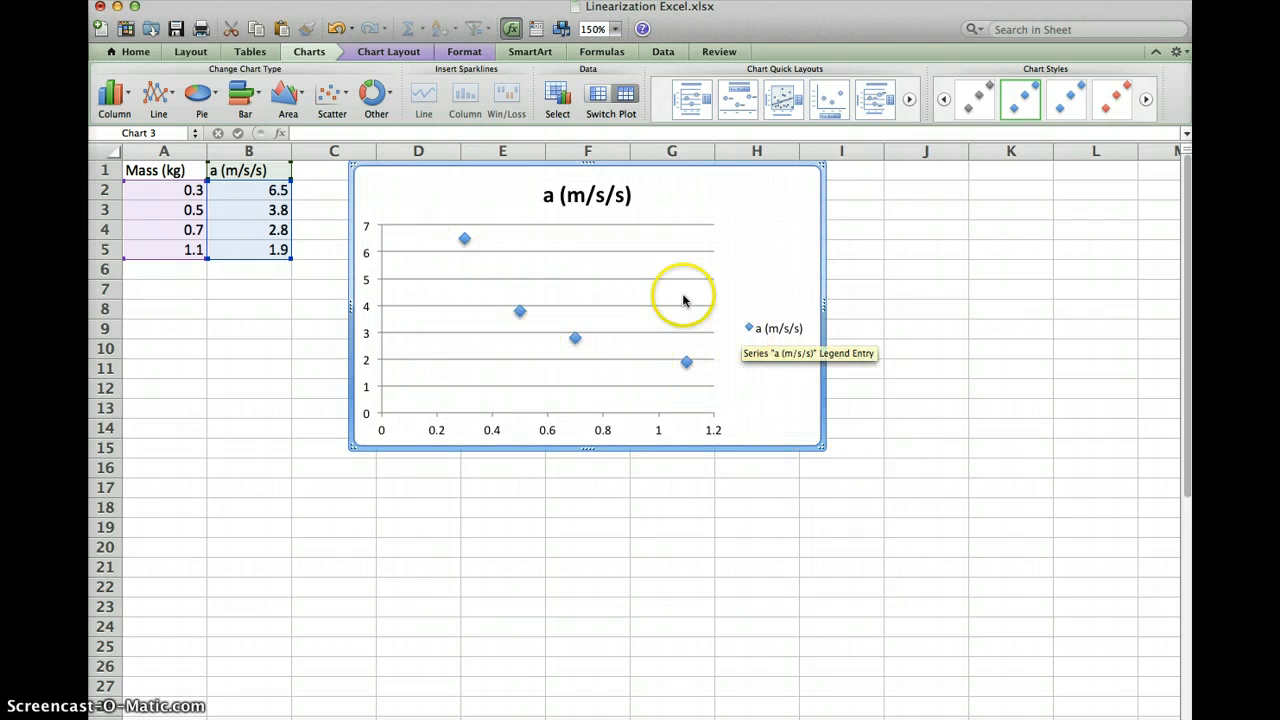
pyautogui.moveTo(475, 250)
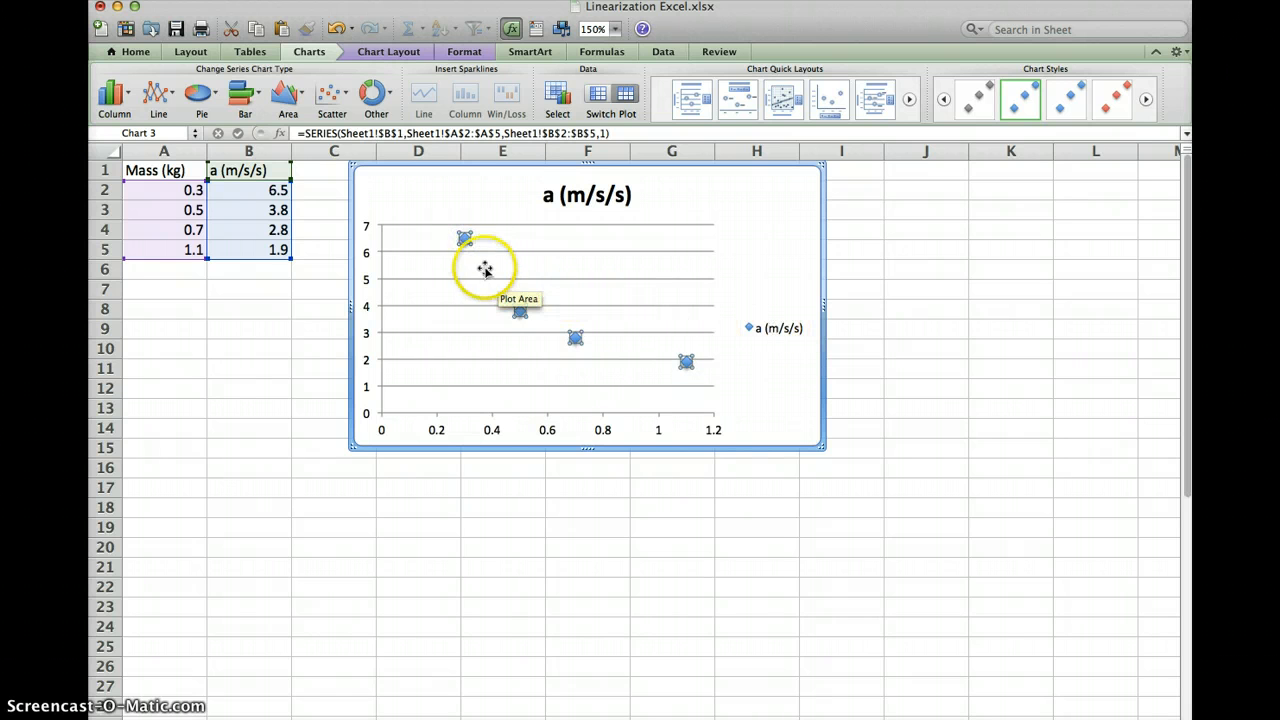
pyautogui.moveTo(464, 240)
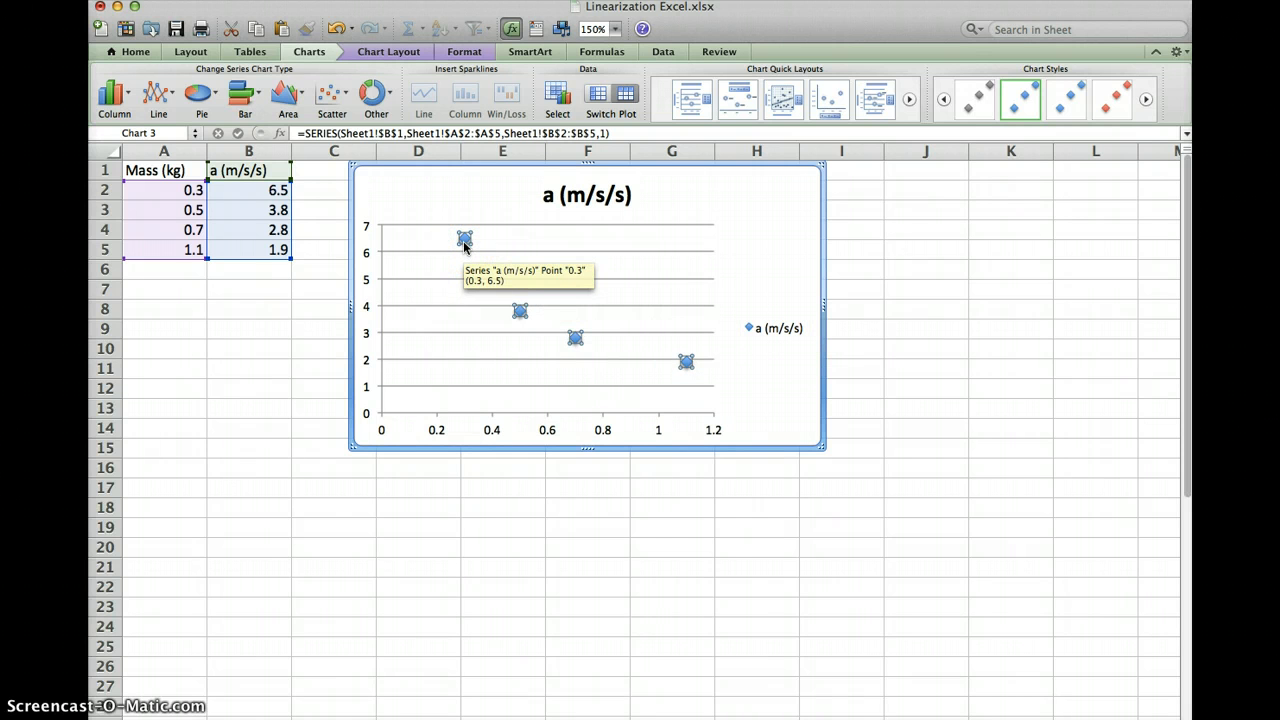
# Add a linear trendline showing y = -5.2857x + 7.1857 and R² = 0.82242.
pyautogui.rightClick(465, 240)
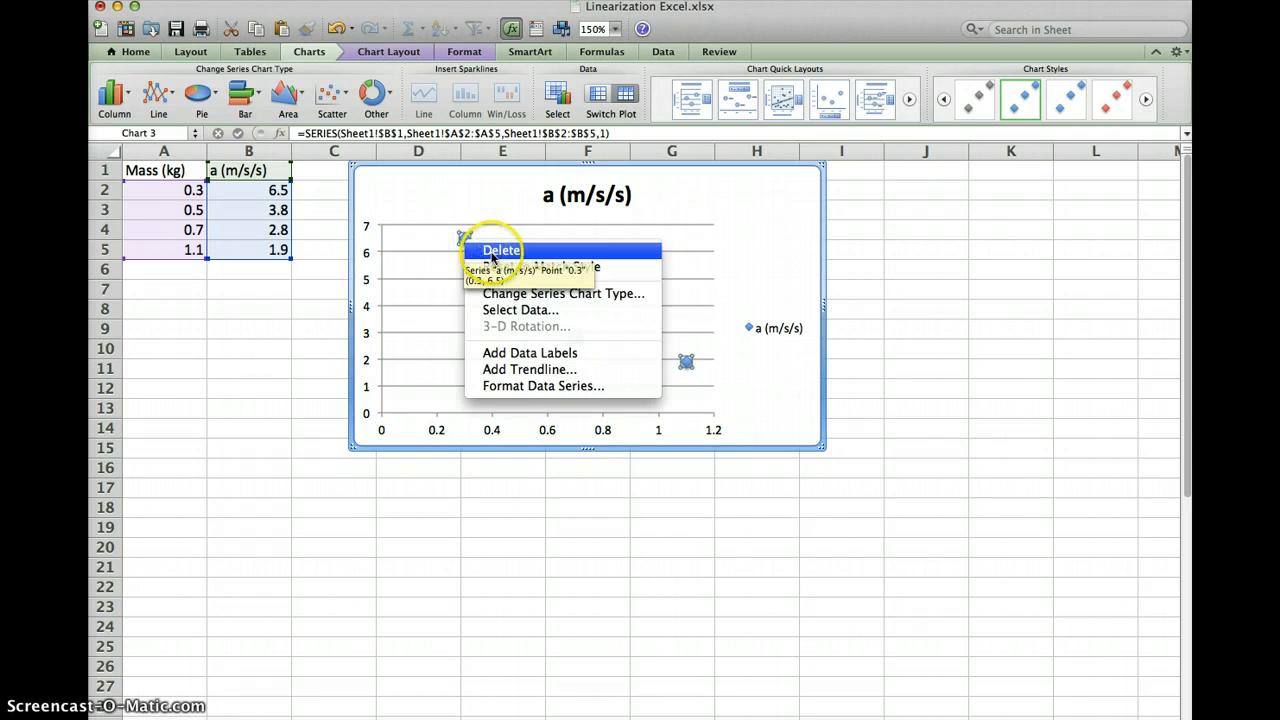
pyautogui.click(529, 369)
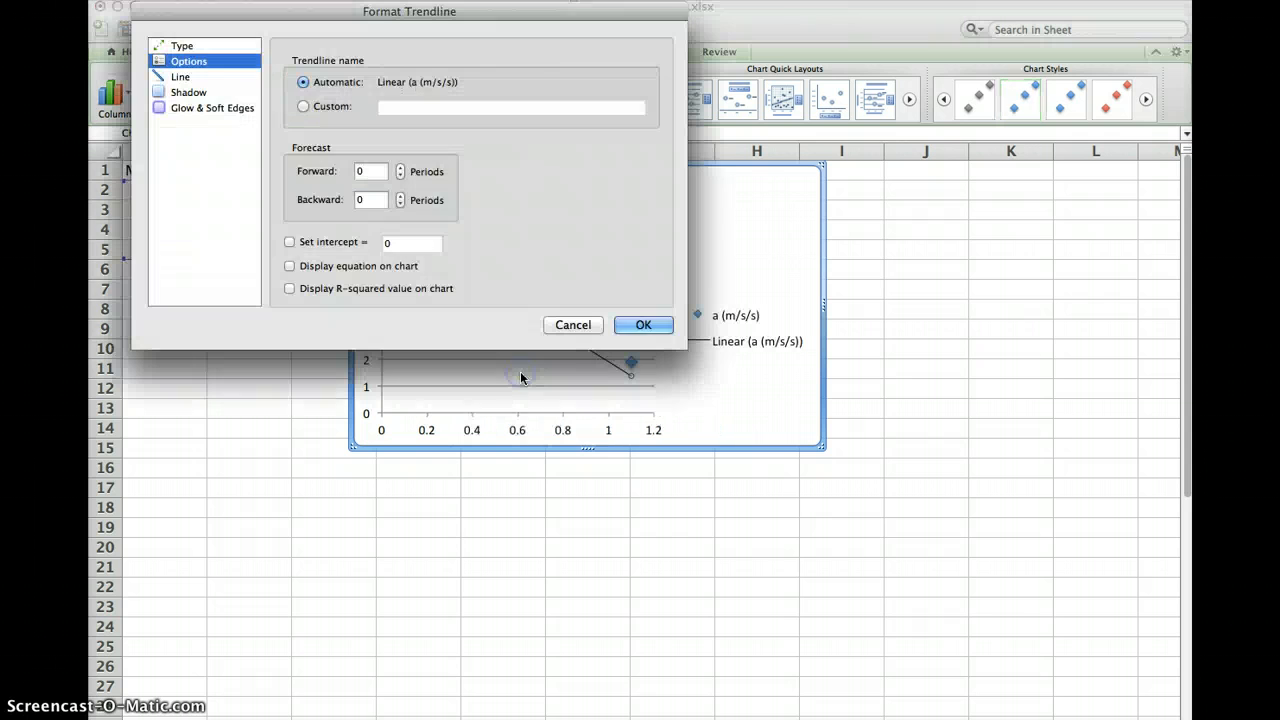
pyautogui.click(181, 46)
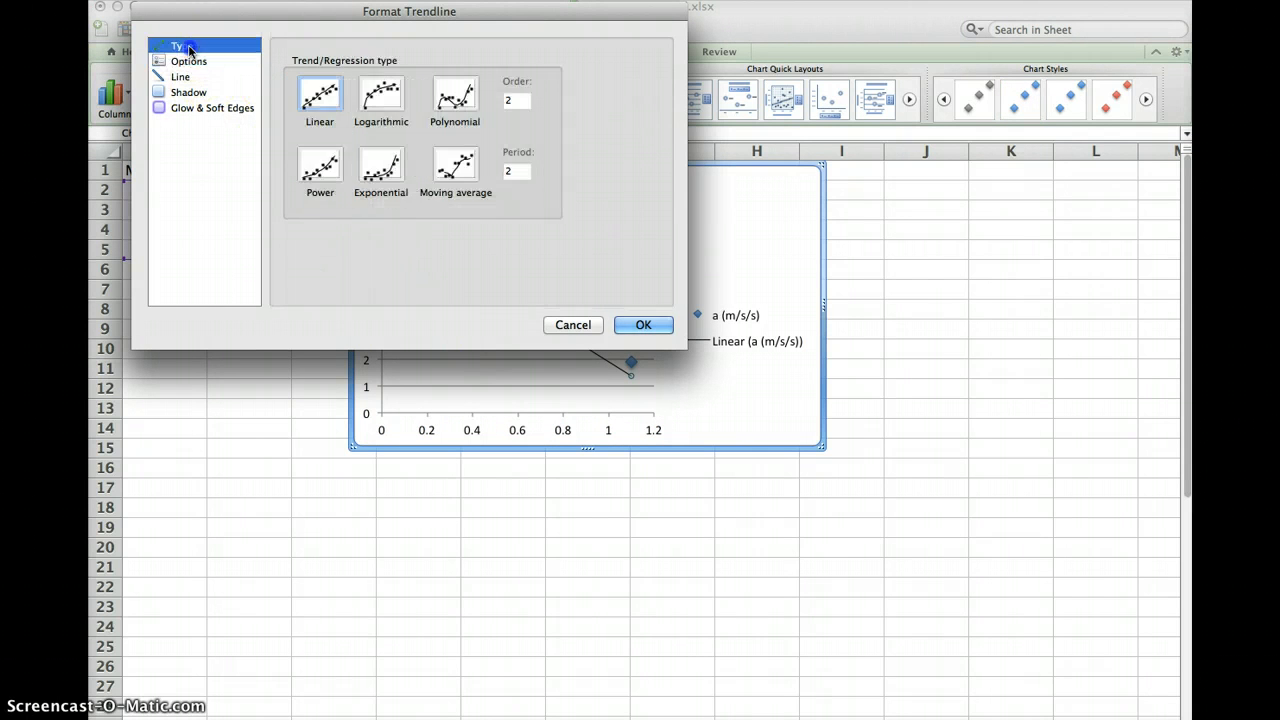
pyautogui.click(211, 107)
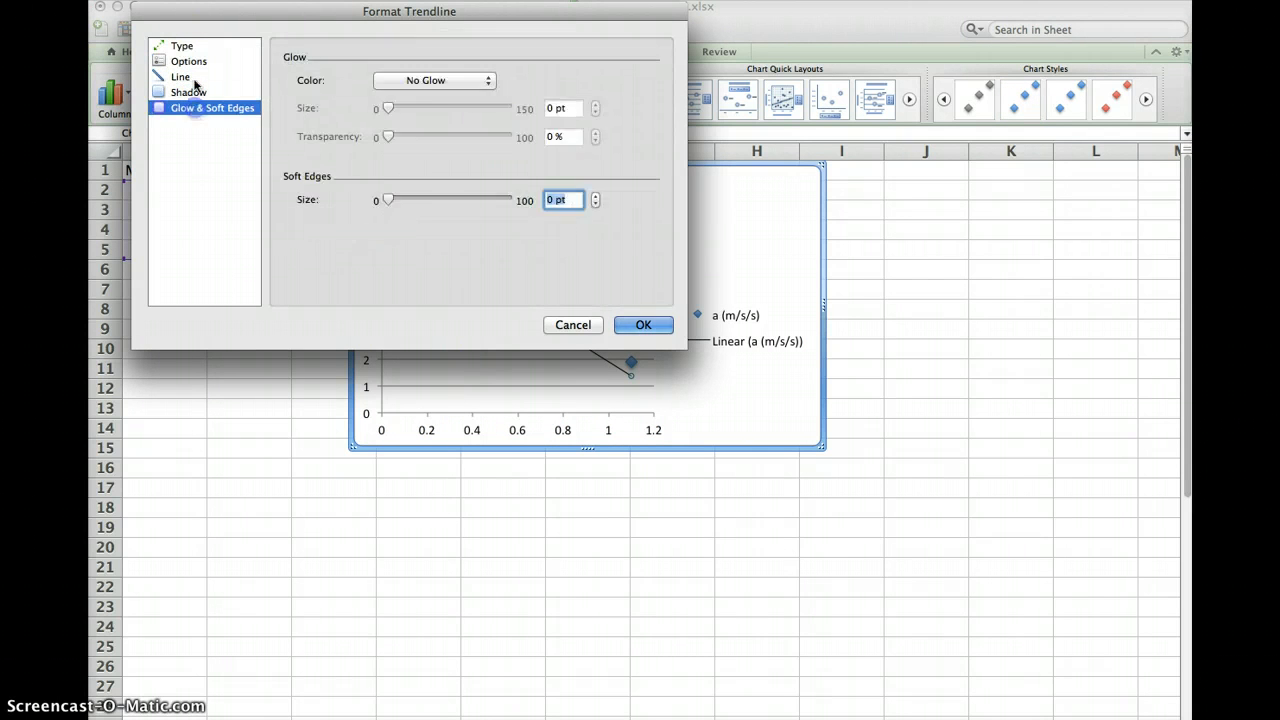
pyautogui.click(182, 45)
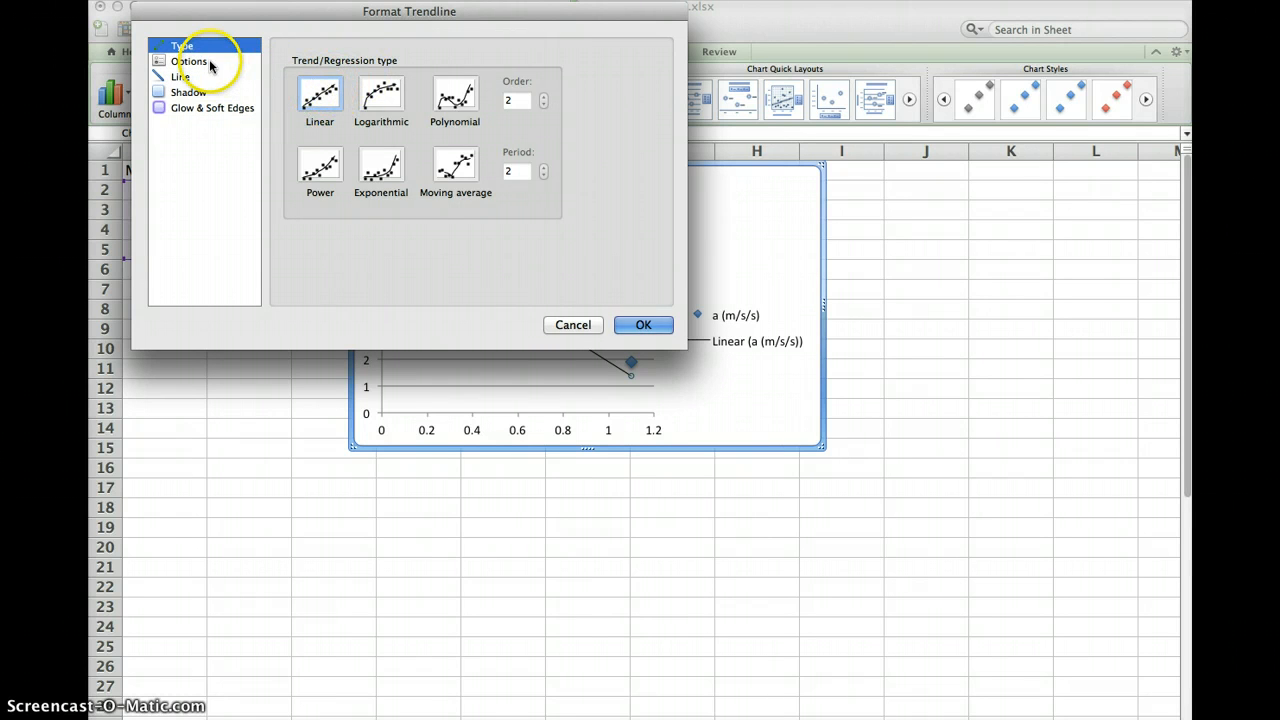
pyautogui.click(188, 61)
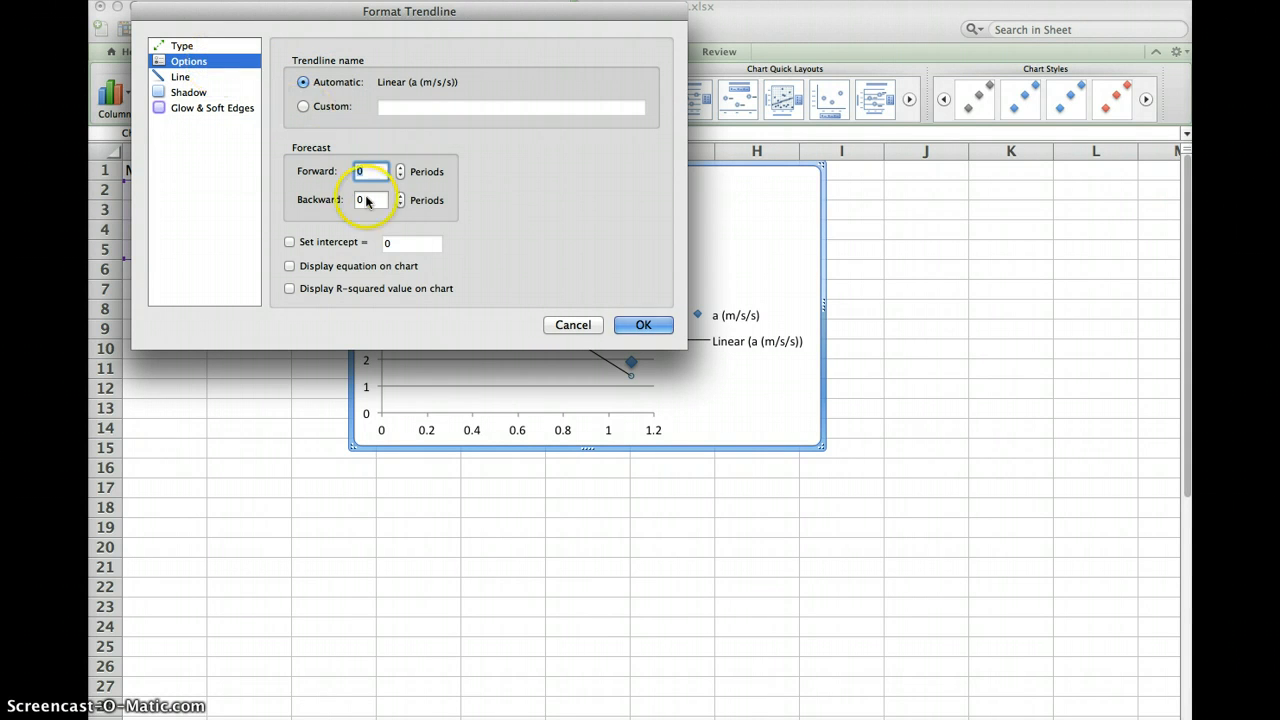
pyautogui.click(289, 265)
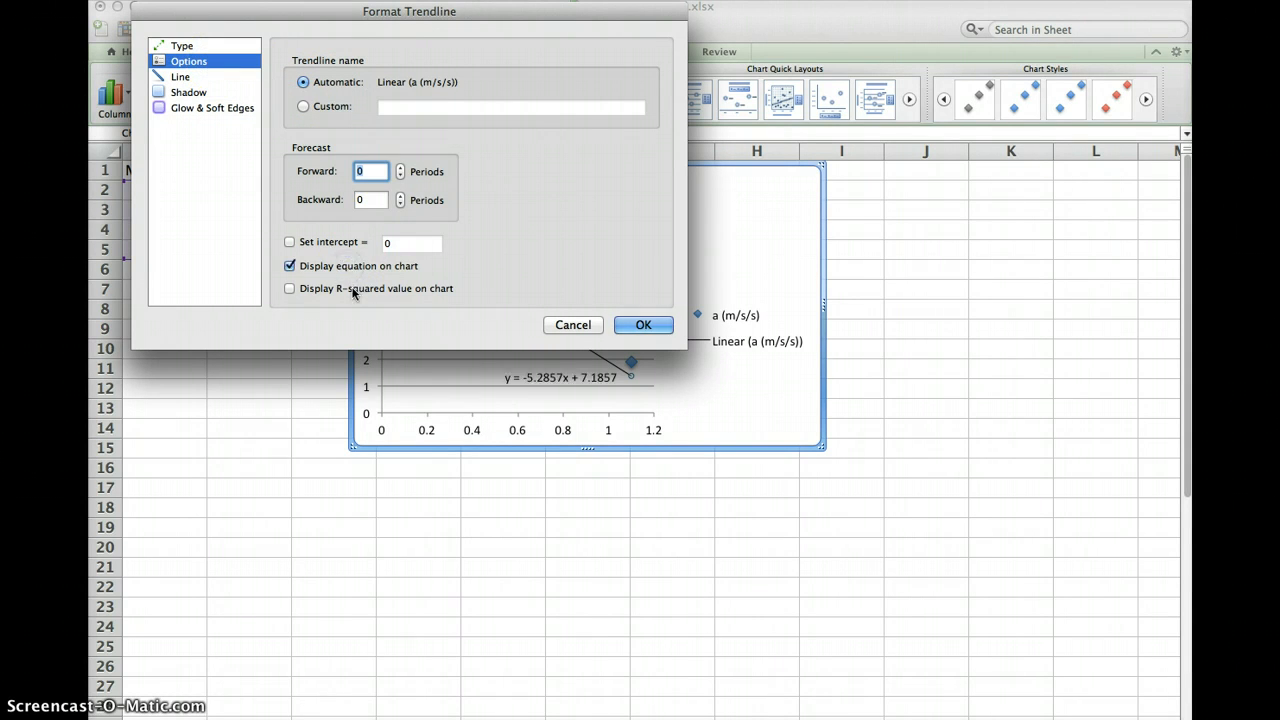
pyautogui.click(289, 288)
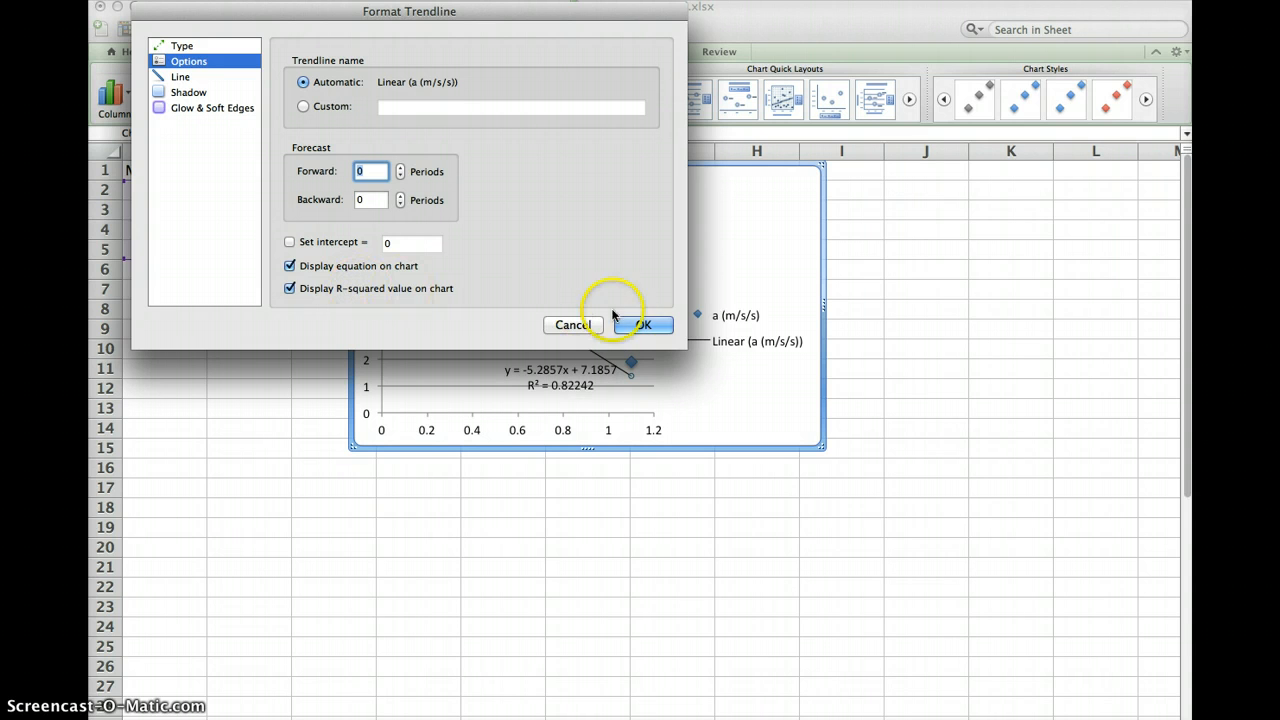
pyautogui.click(641, 324)
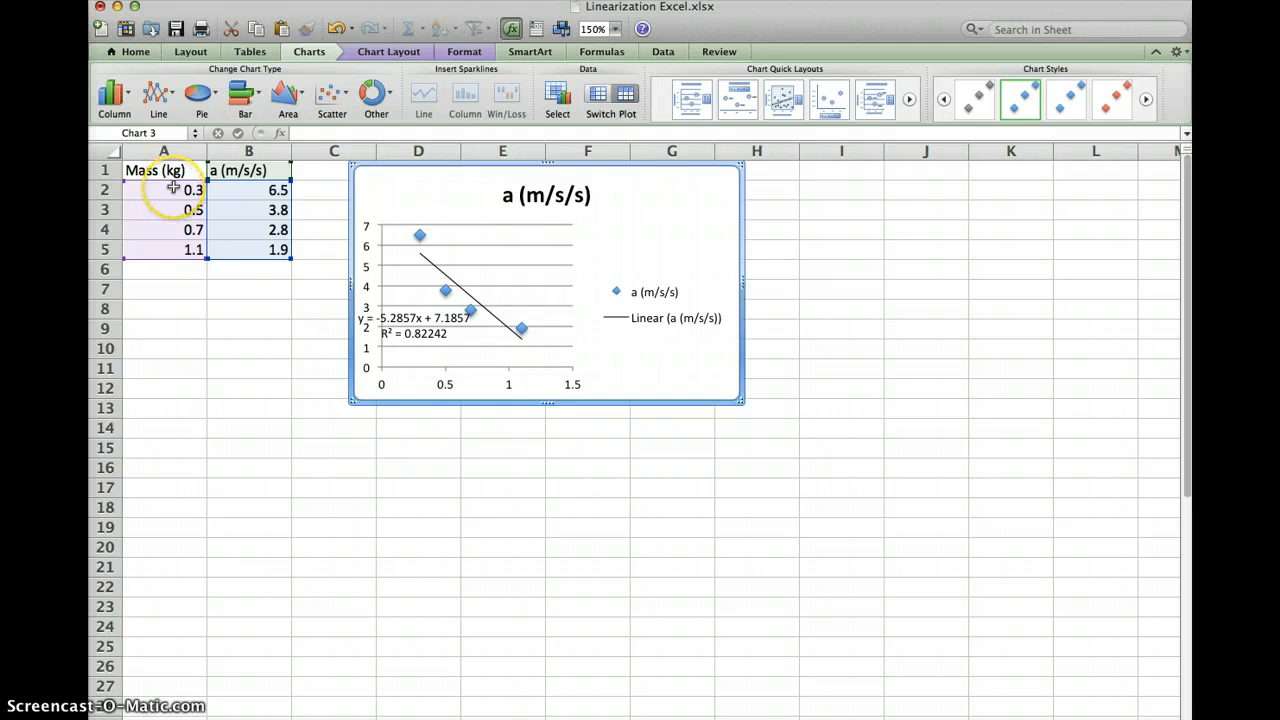
# Copy the Mass (kg) header and four values into A16:A20.
pyautogui.click(163, 170)
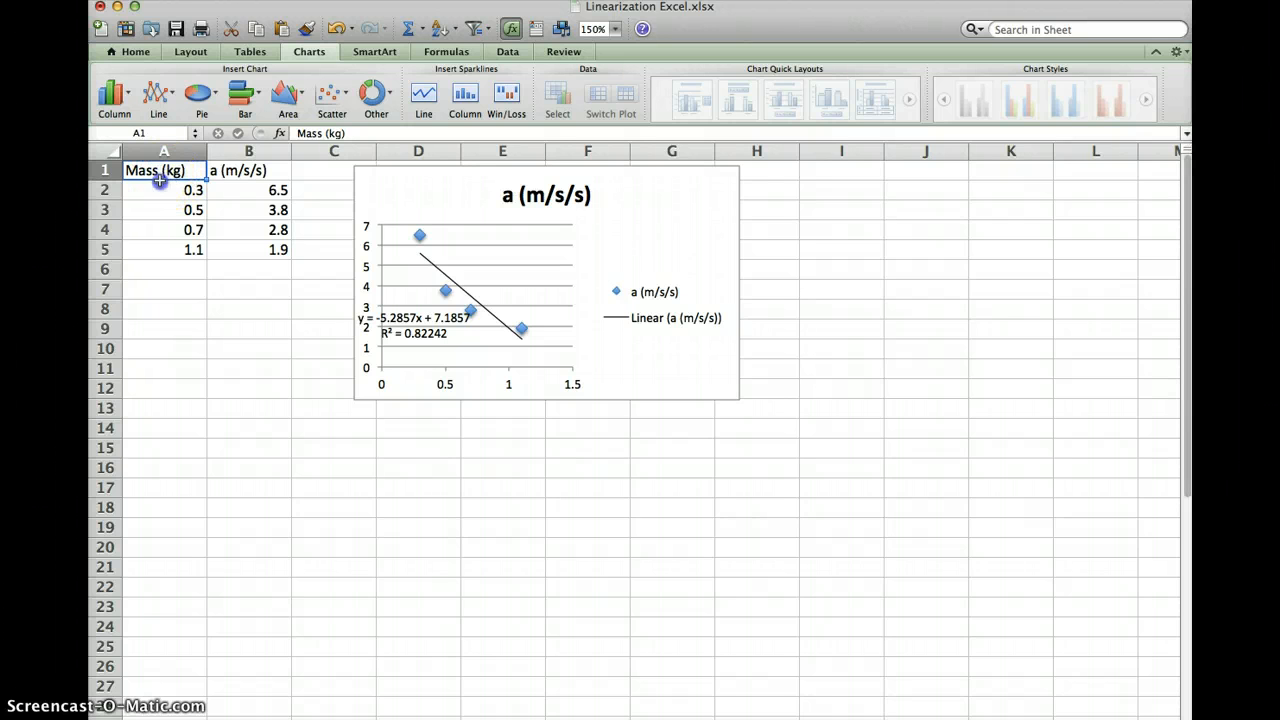
pyautogui.click(177, 467)
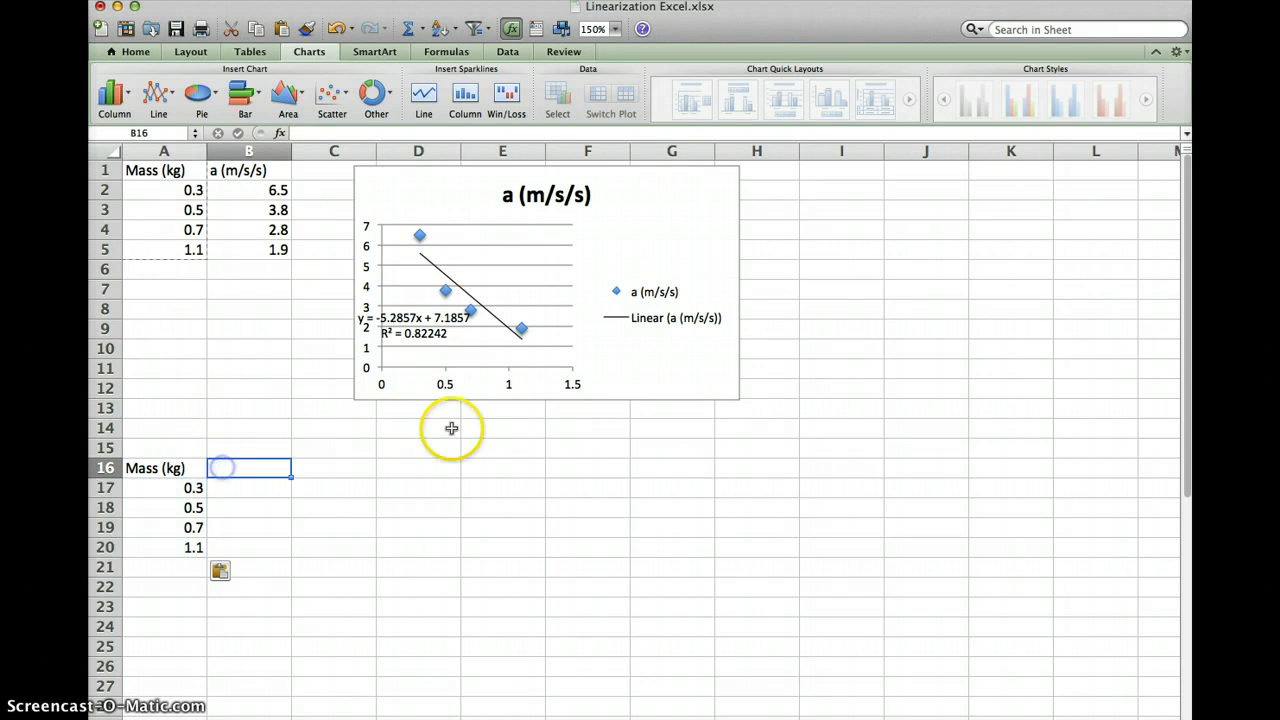
# Head B16 '1/M' and enter =1/A17 in B17, giving 3.33333333.
pyautogui.write('1/')
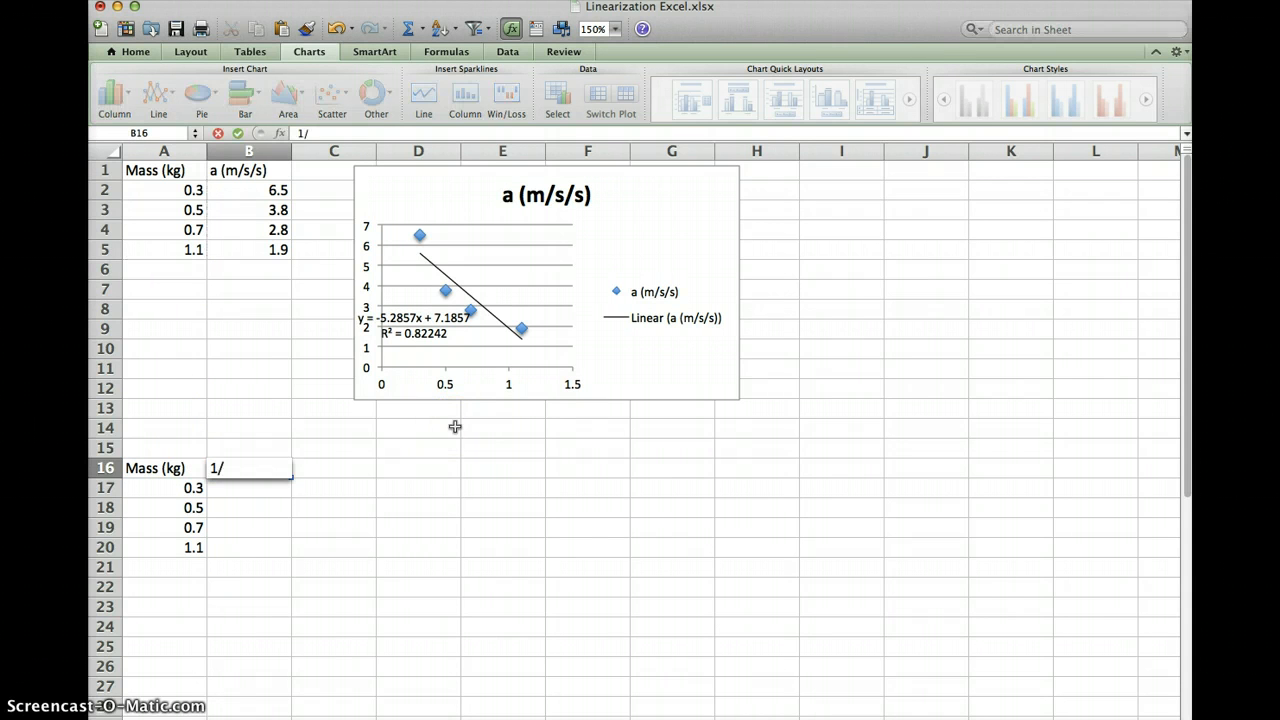
pyautogui.write('M')
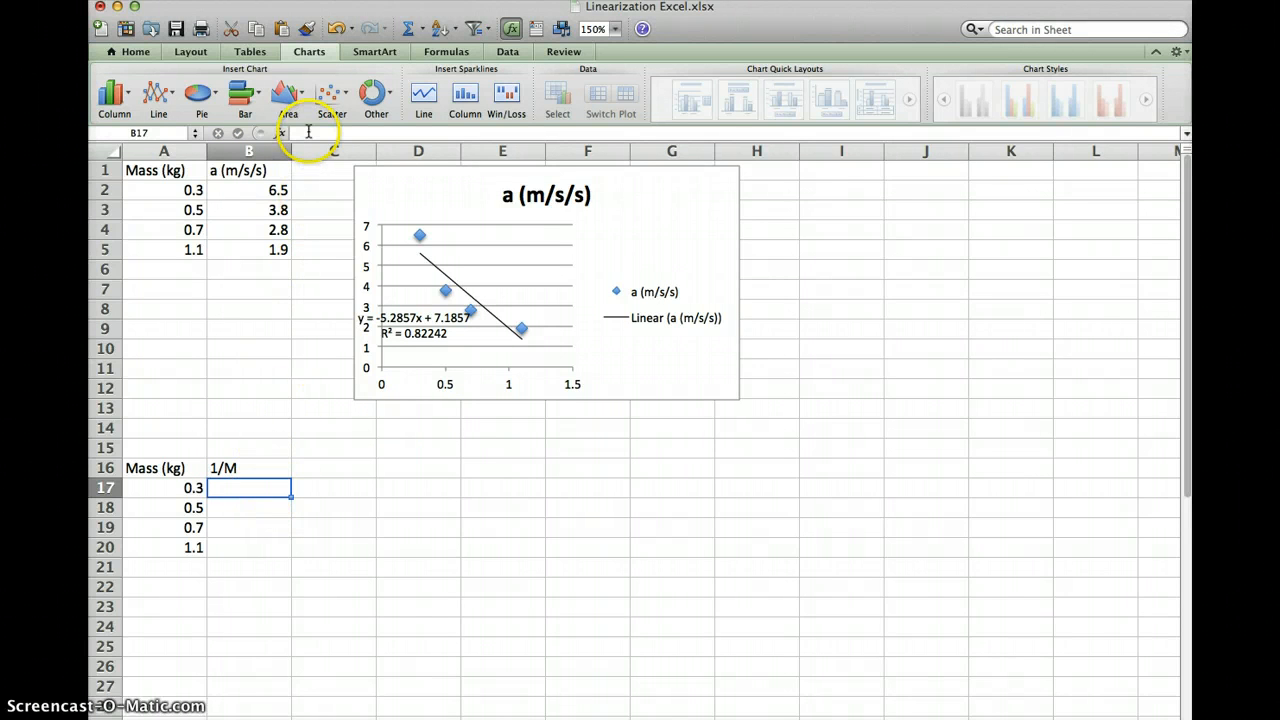
pyautogui.write('=')
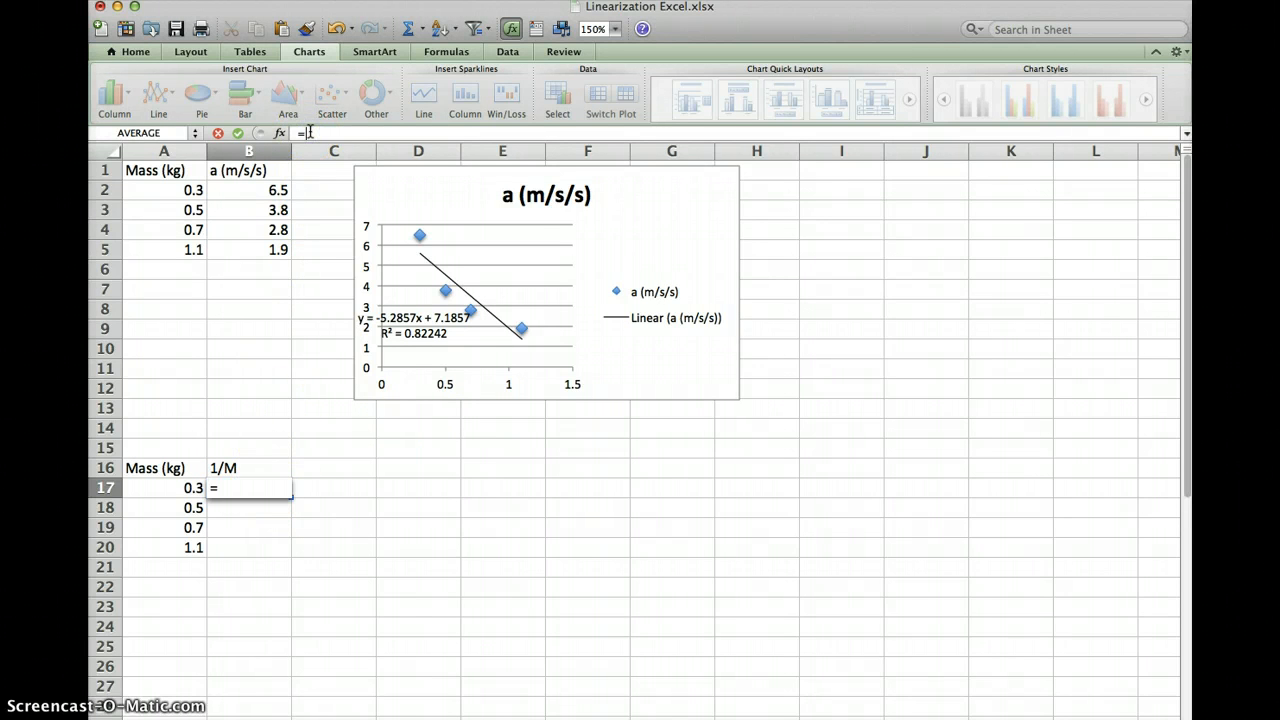
pyautogui.write('1/')
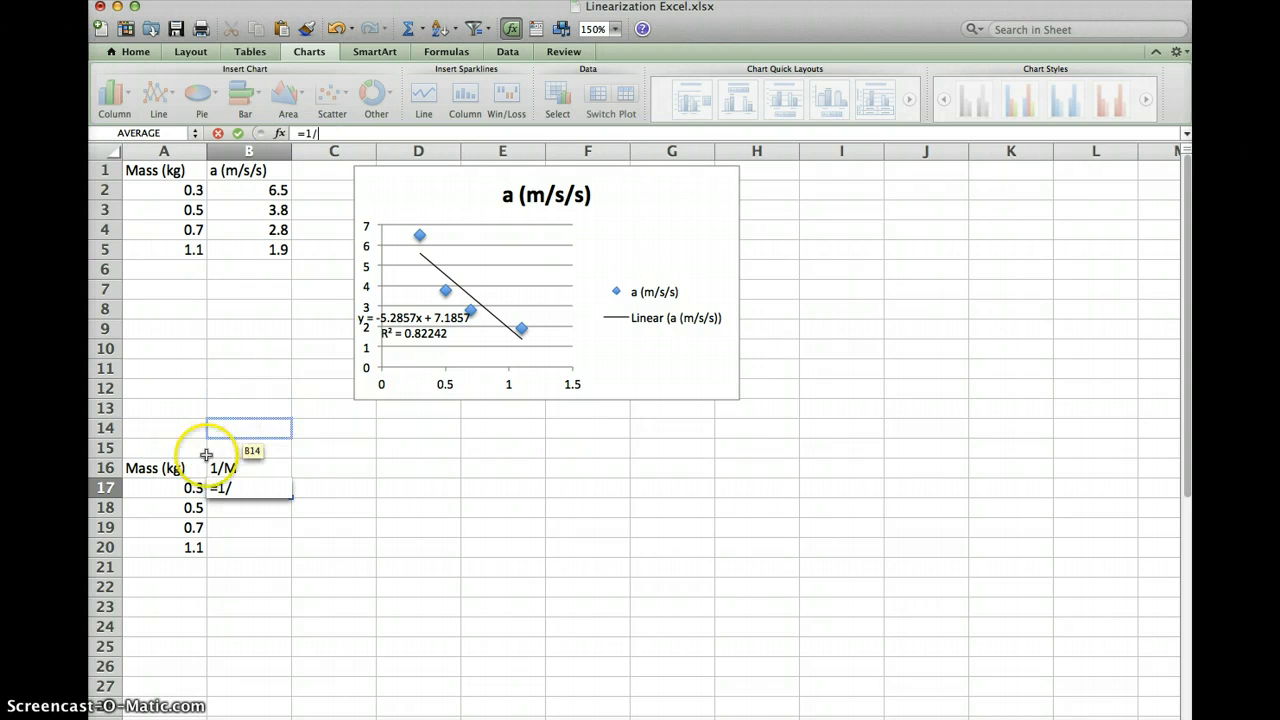
pyautogui.click(163, 487)
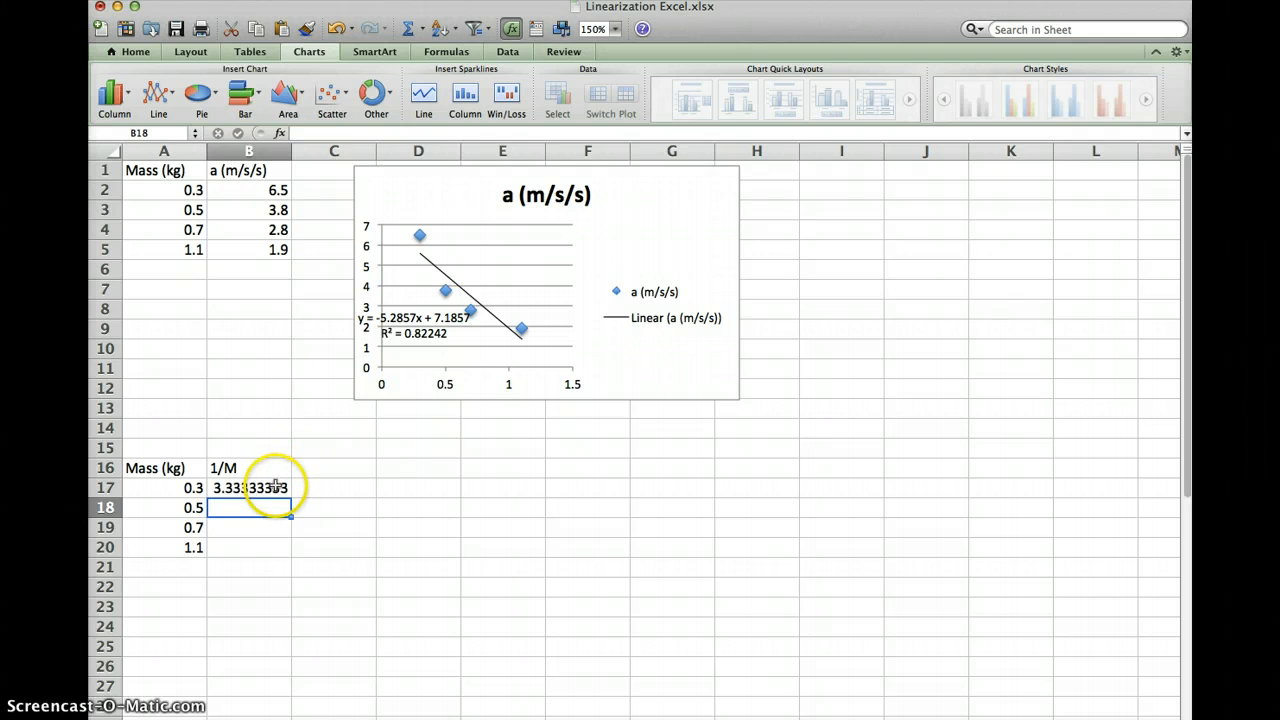
pyautogui.click(248, 487)
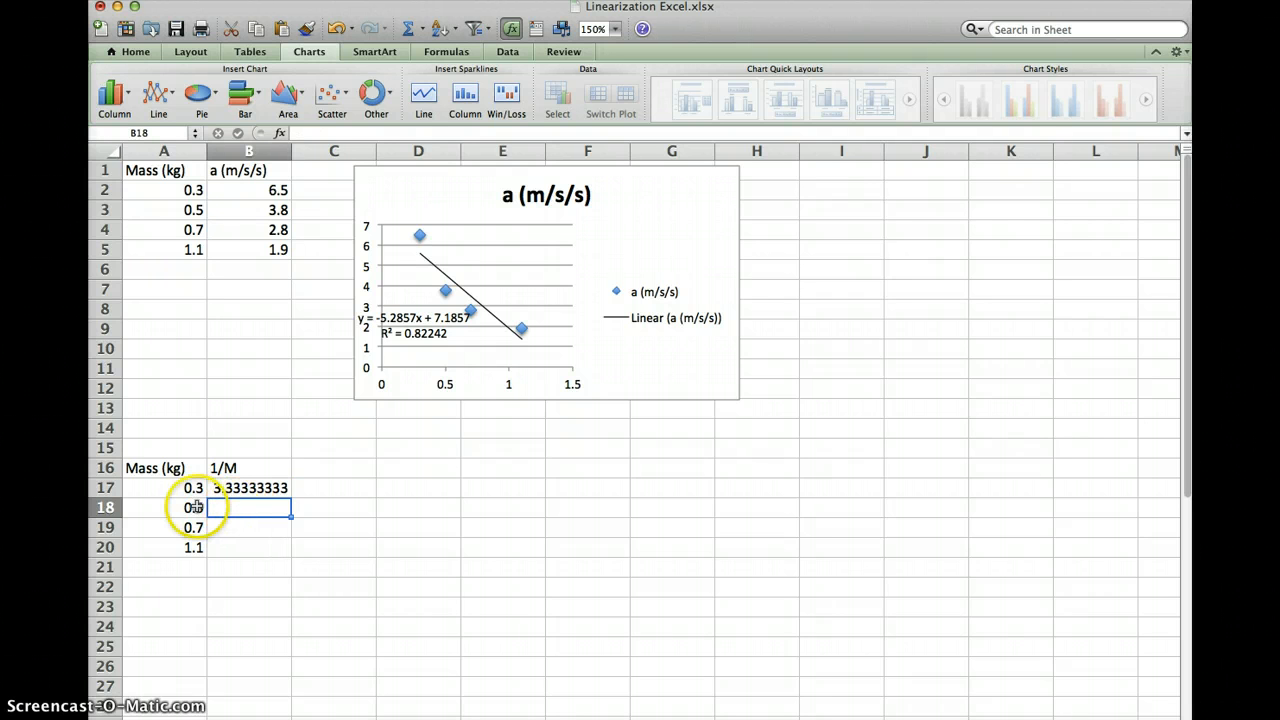
pyautogui.click(248, 527)
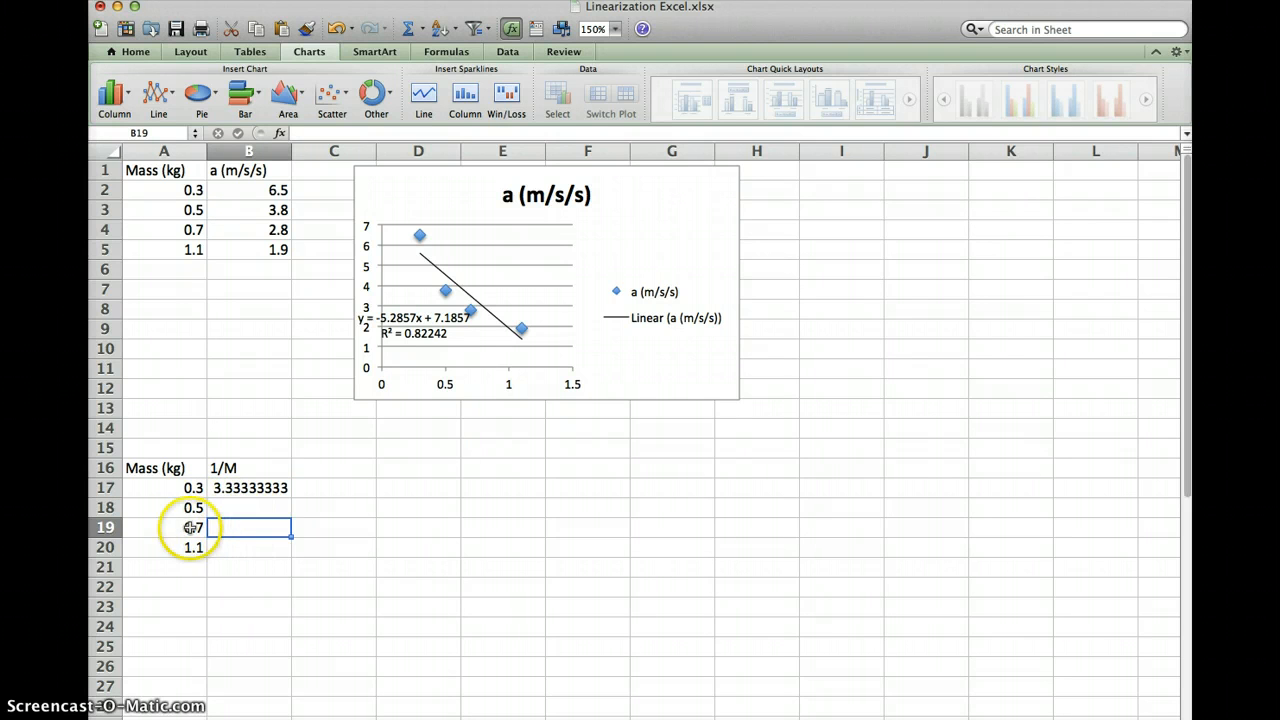
pyautogui.click(249, 487)
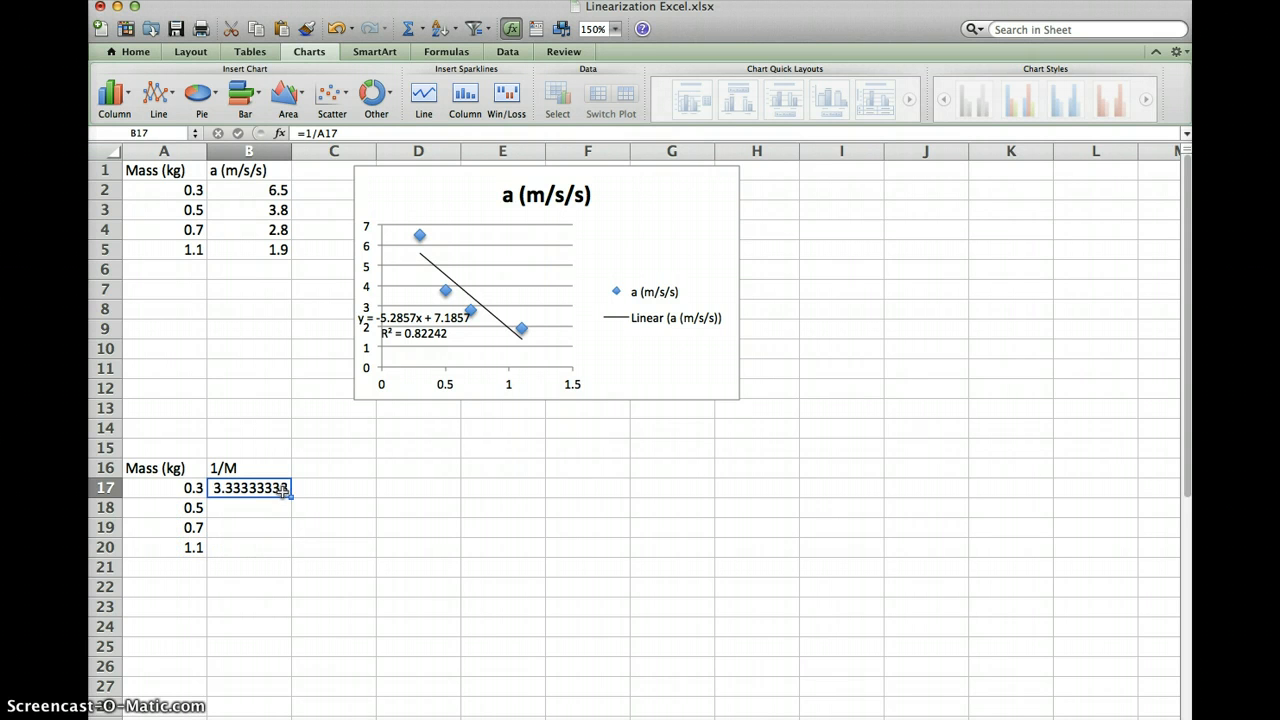
pyautogui.moveTo(293, 500)
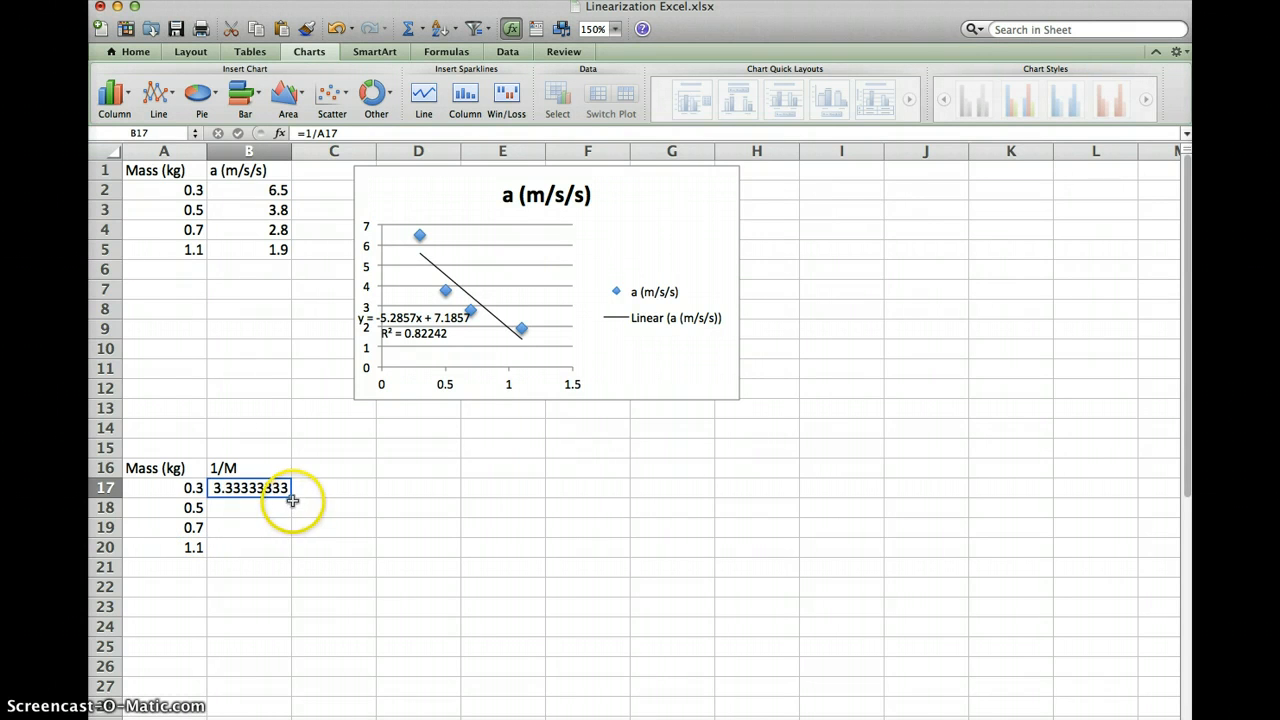
# Fill the 1/M formula down B17:B20, giving 3.33333333, 2, 1.42857143 and 0.90909091.
pyautogui.moveTo(289, 487); pyautogui.dragTo(289, 555)
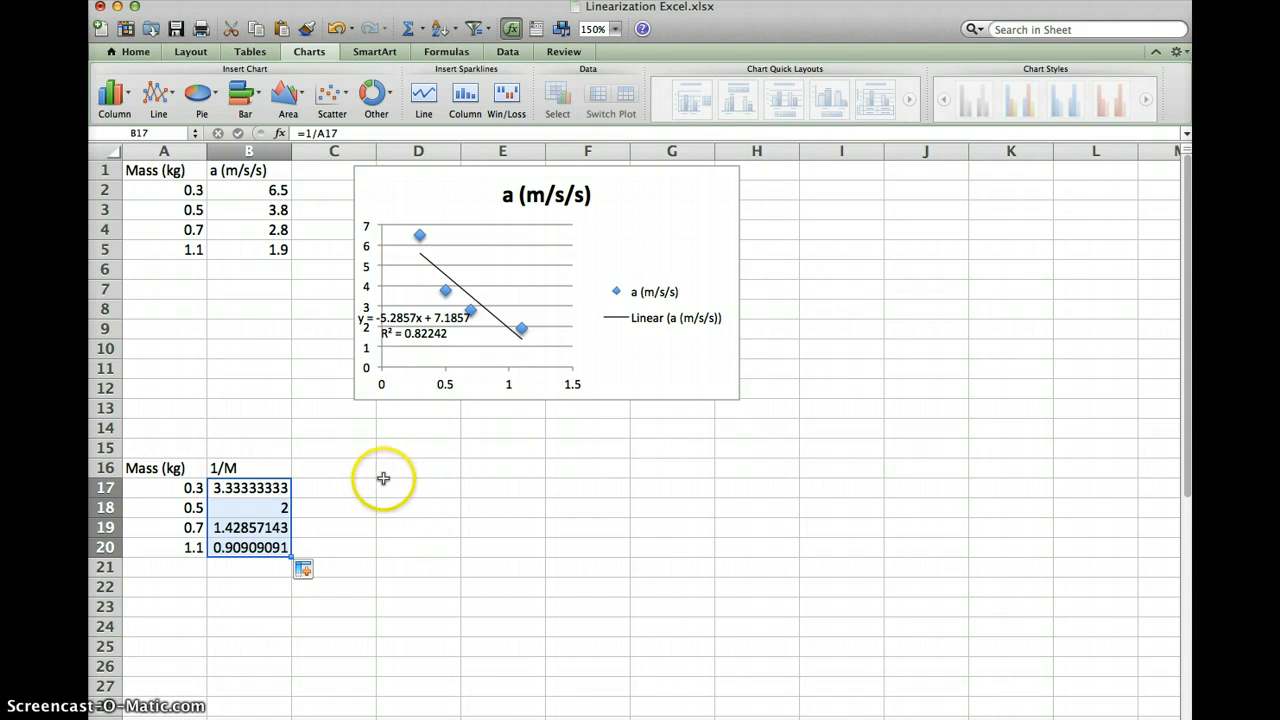
pyautogui.moveTo(380, 481)
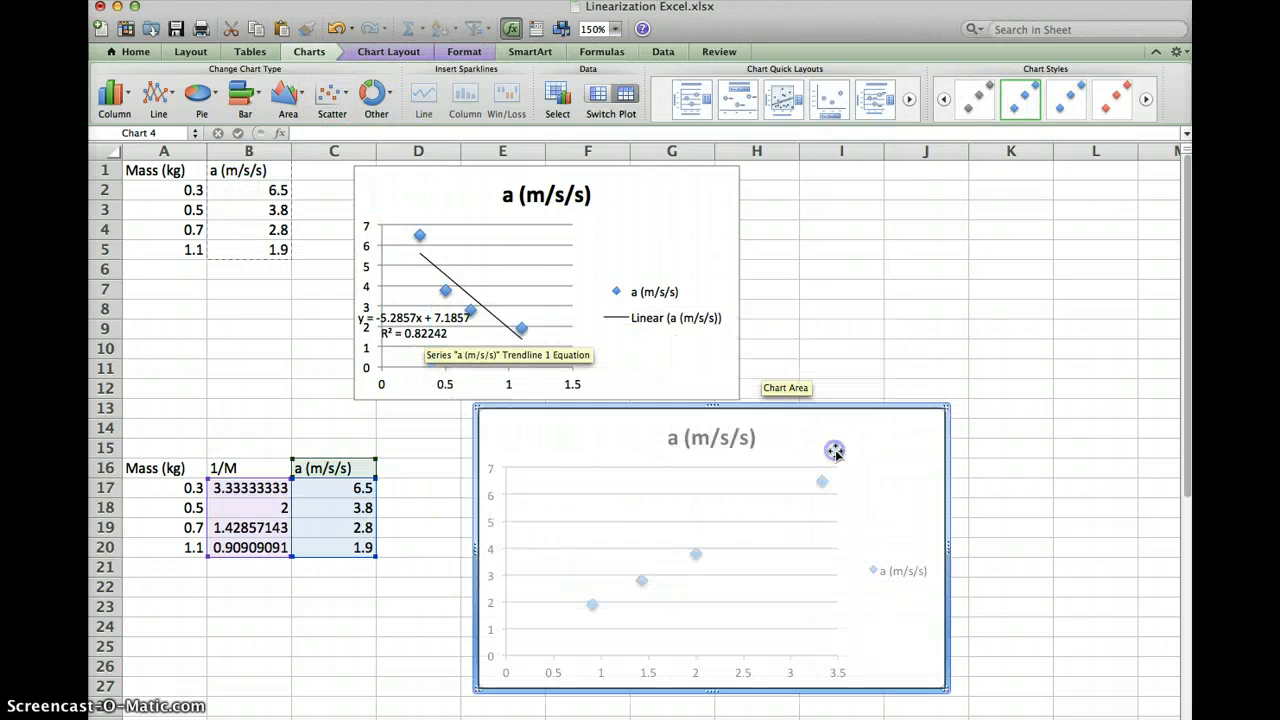
# Add a linear trendline to the 1/M series showing y = 1.9061x + 0.0947 and R² = 0.99835.
pyautogui.click(823, 481)
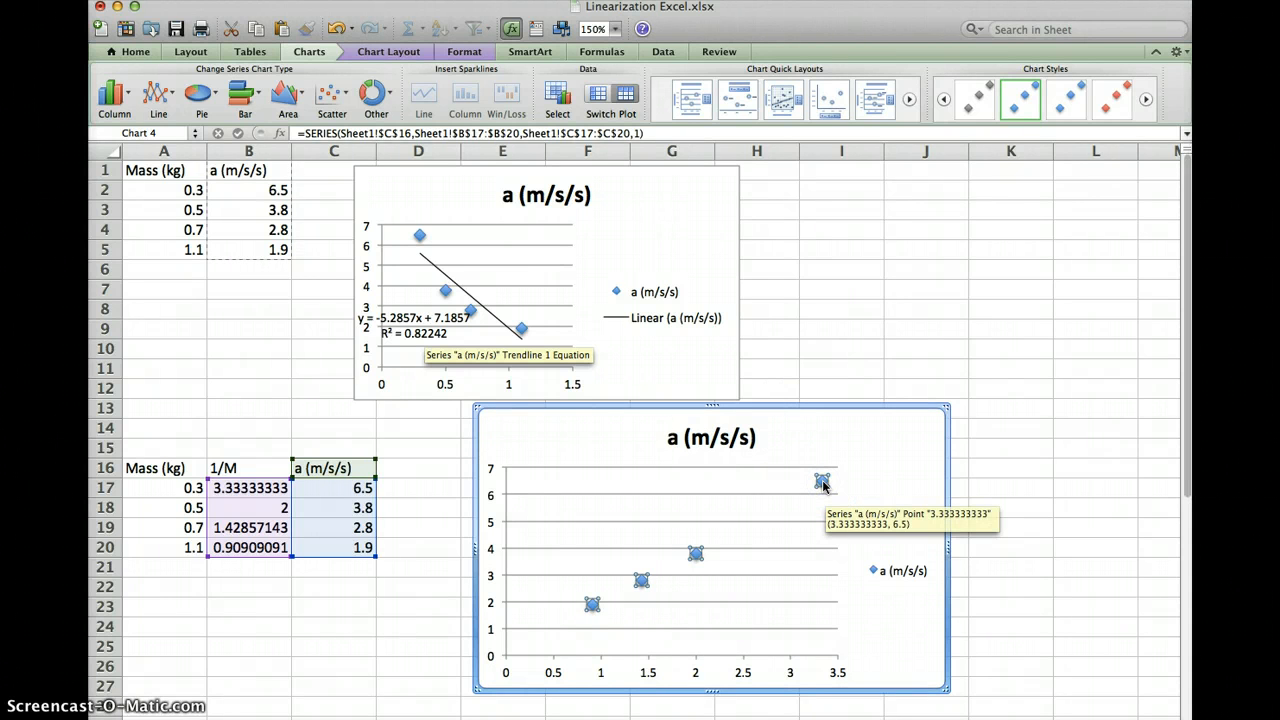
pyautogui.rightClick(820, 483)
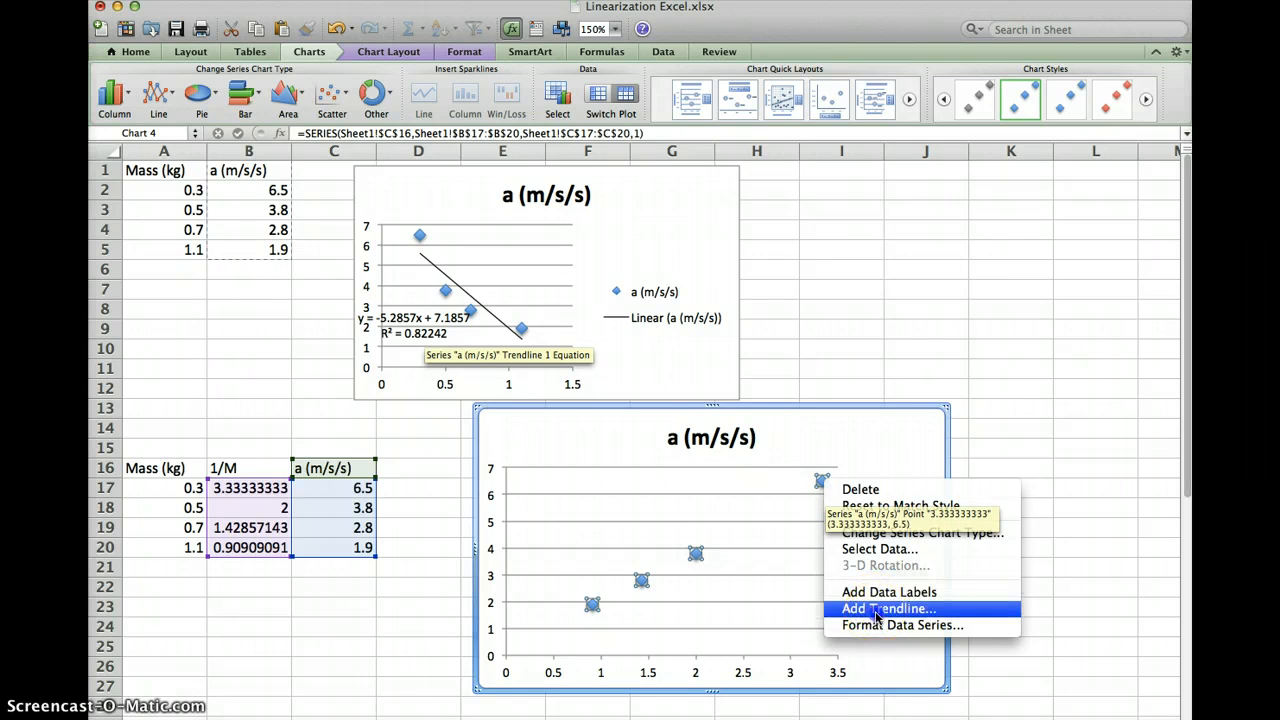
pyautogui.click(887, 609)
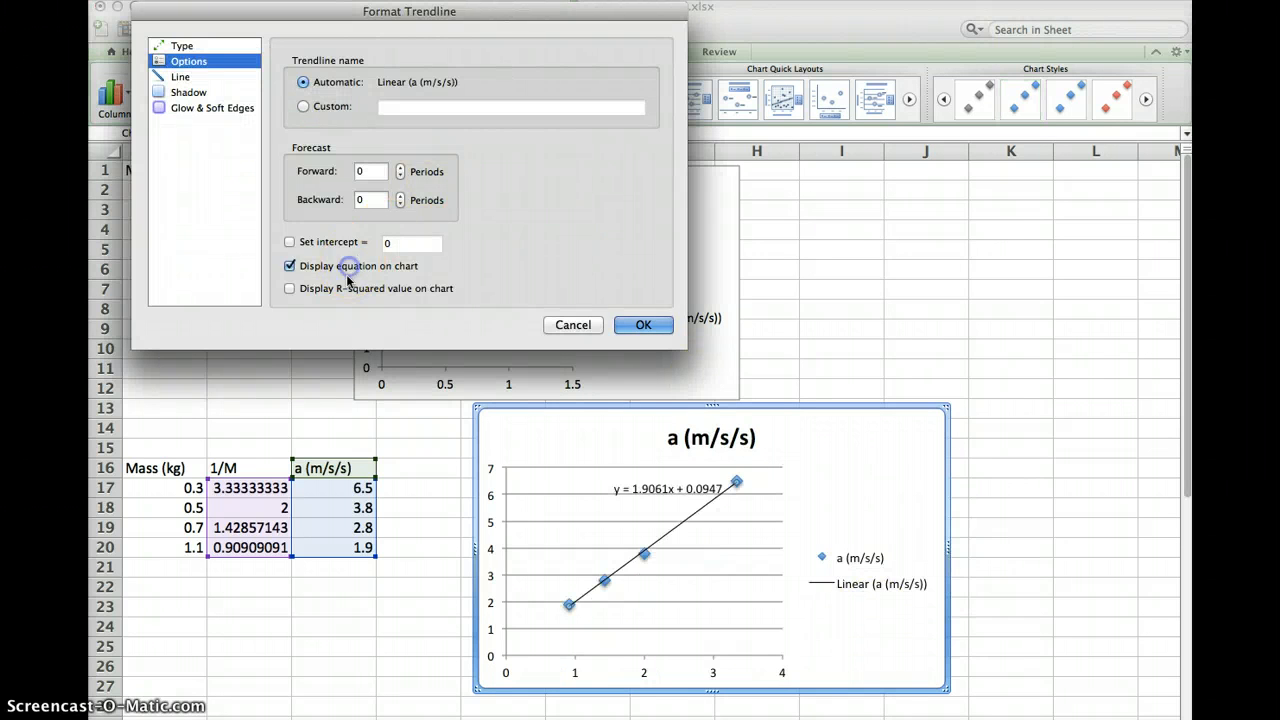
pyautogui.click(643, 324)
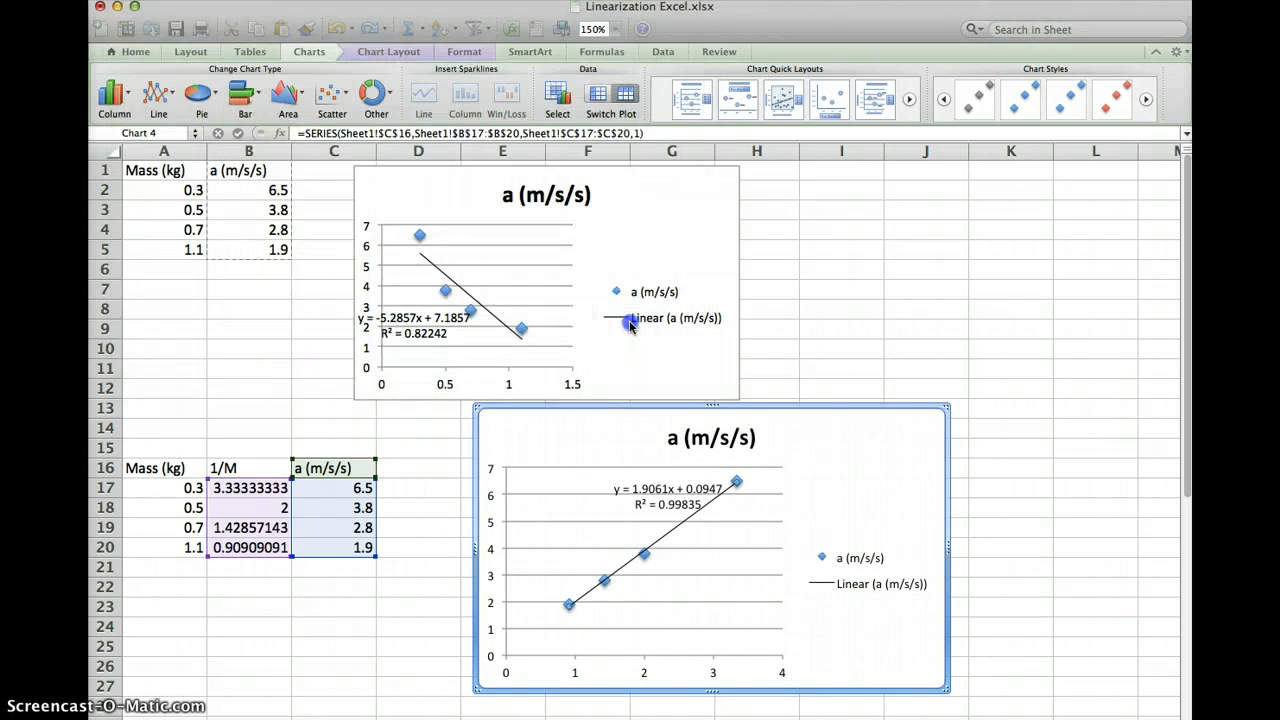
pyautogui.click(630, 550)
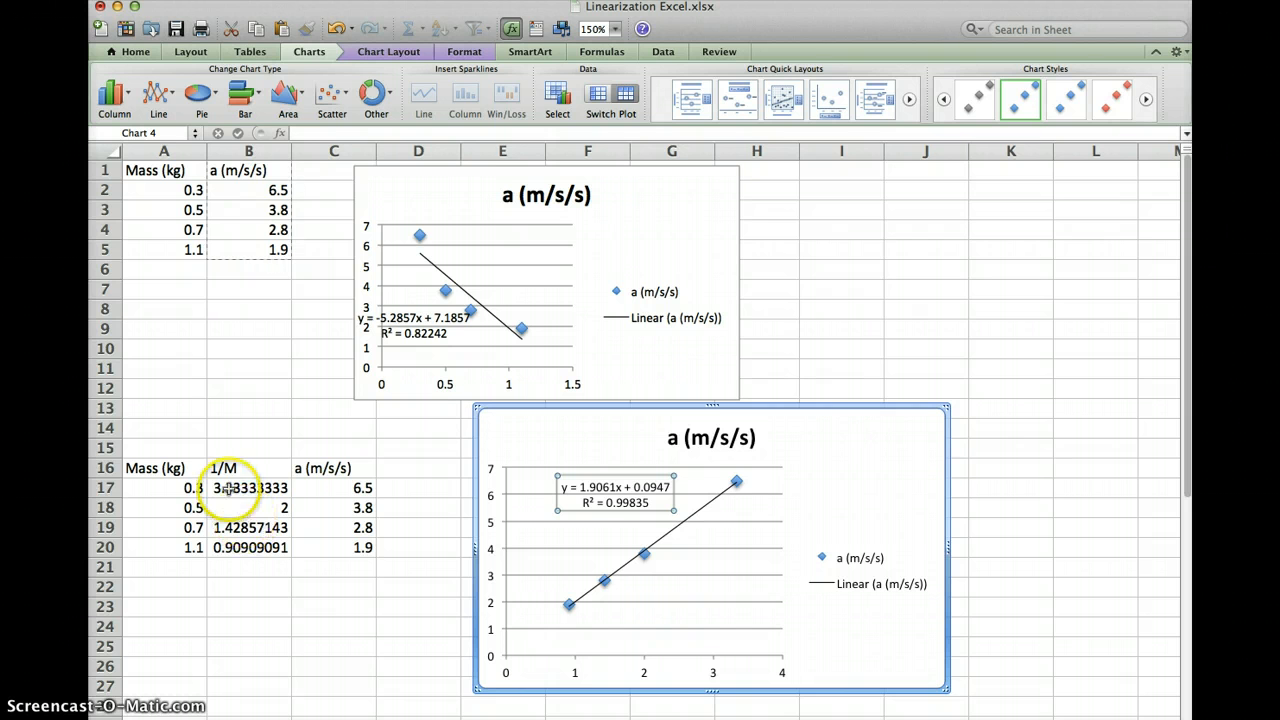
pyautogui.moveTo(434, 605)
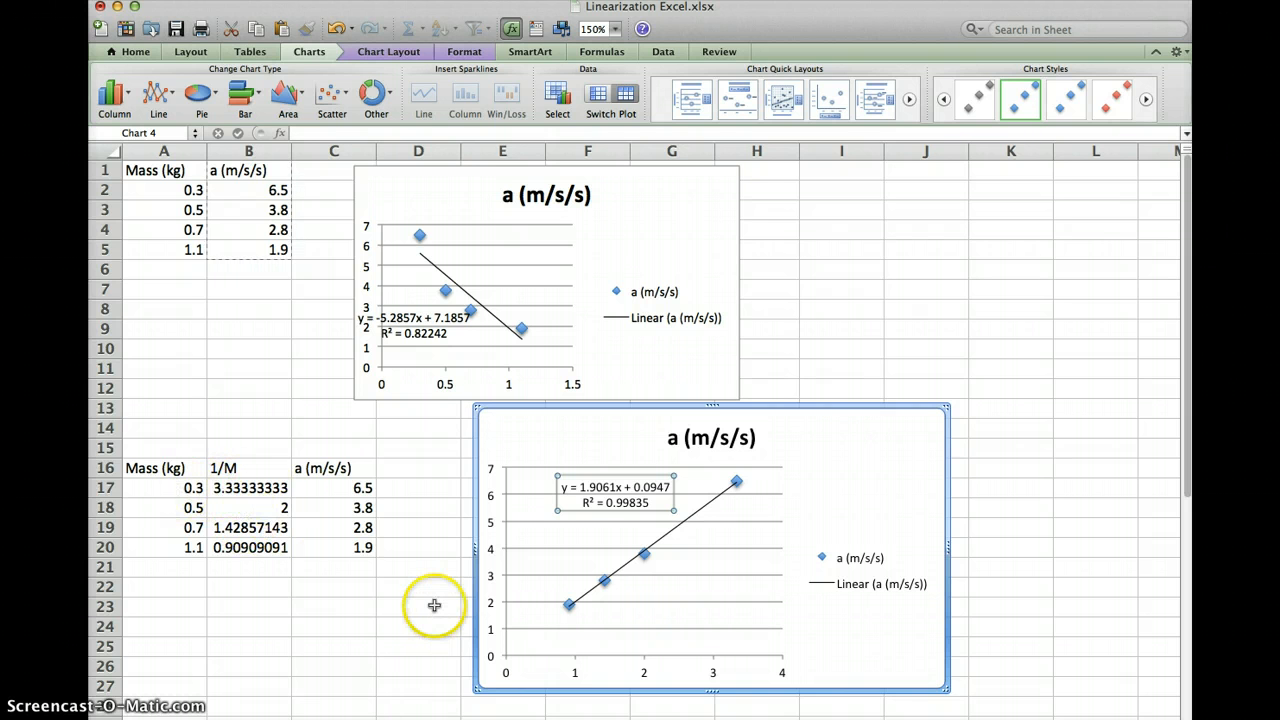
pyautogui.moveTo(280, 500)
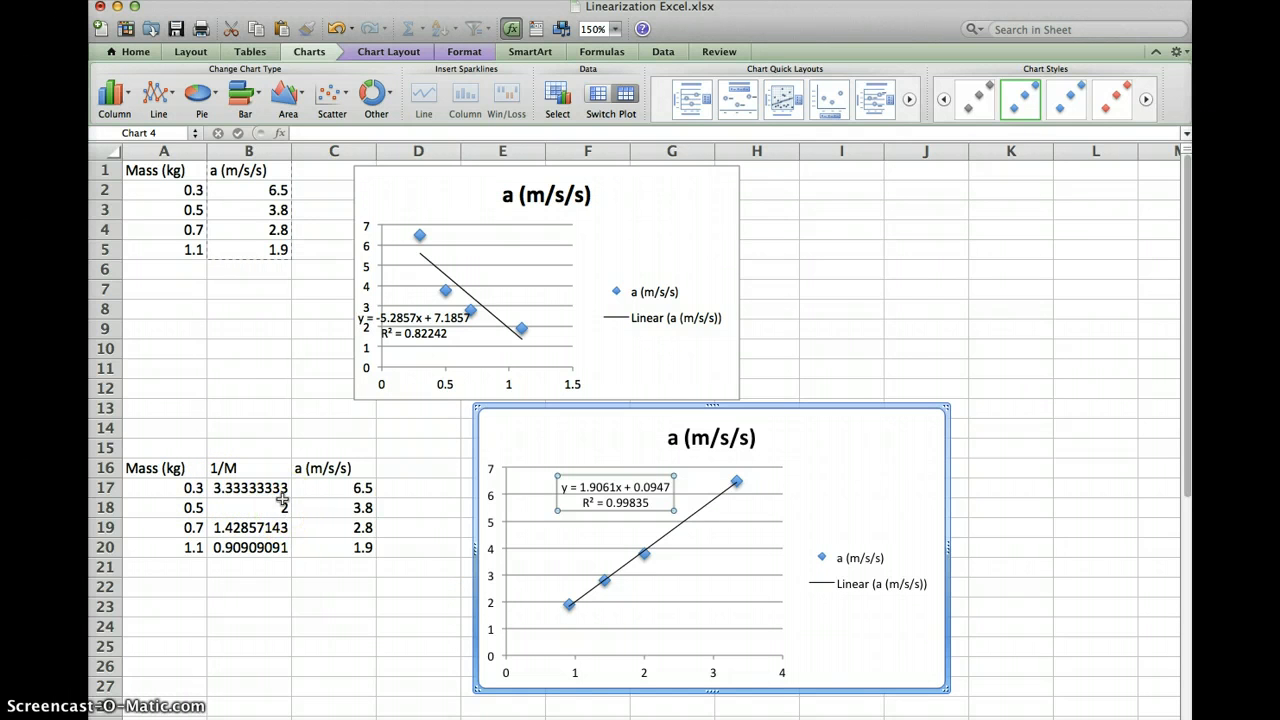